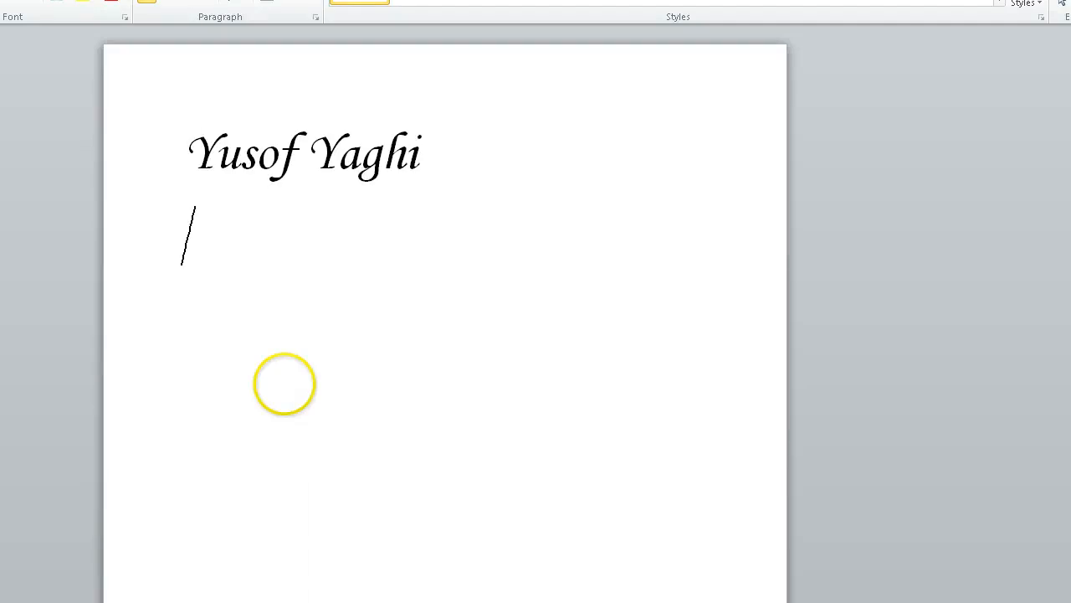
{"action": "type", "text": "Email:"}
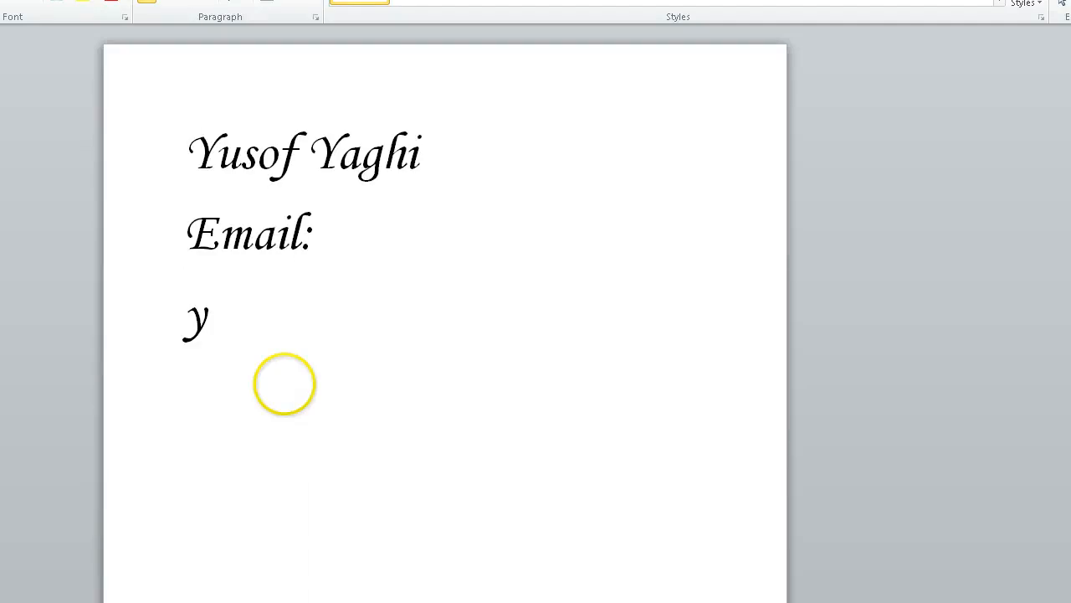
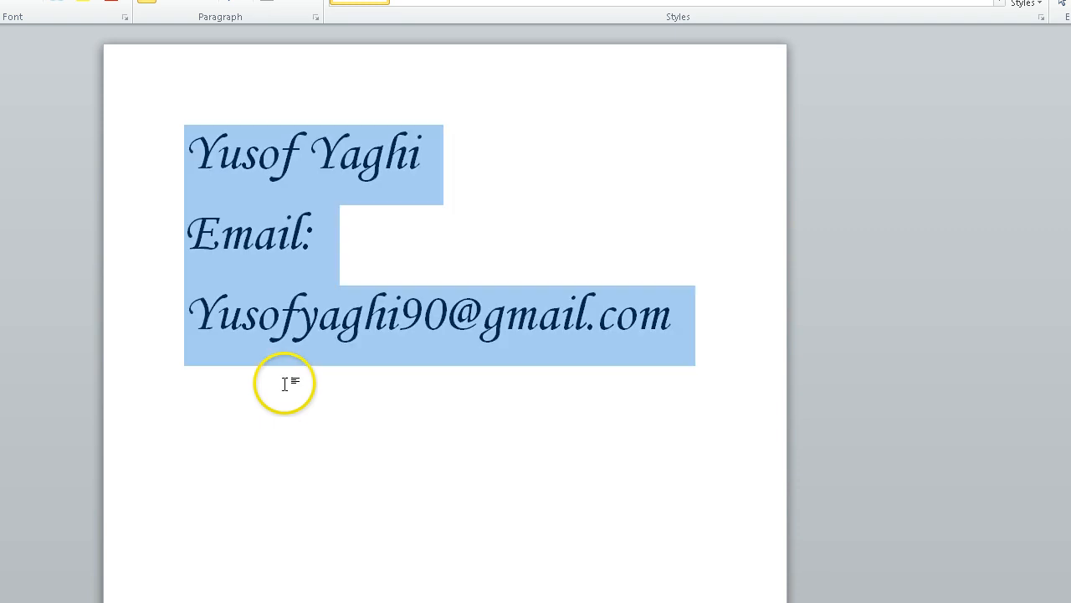
{"action": "type", "text": "JA"}
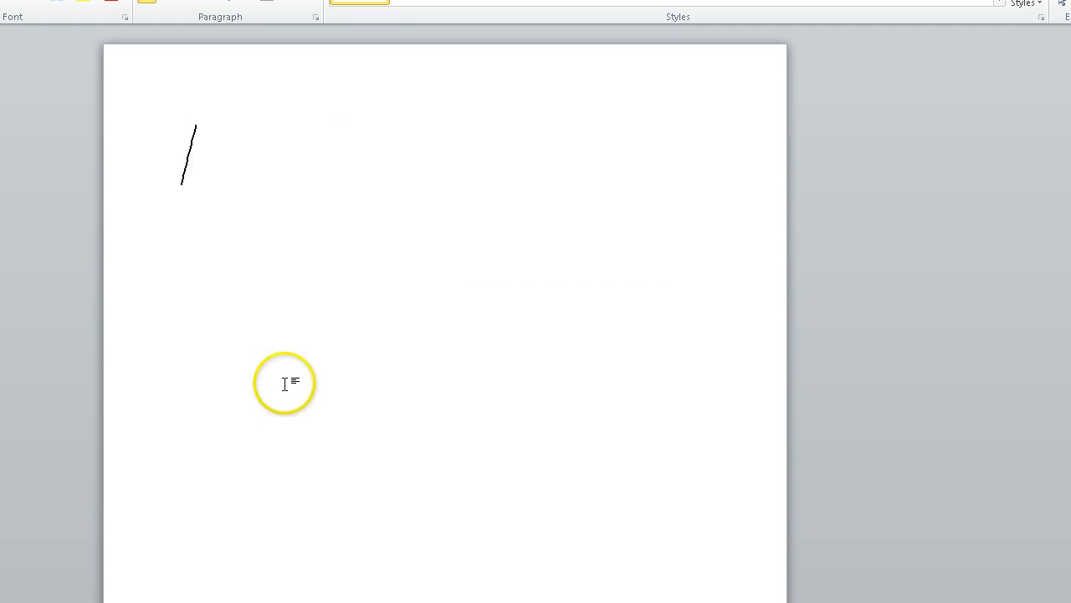
{"action": "type", "text": "Ubuntu 1"}
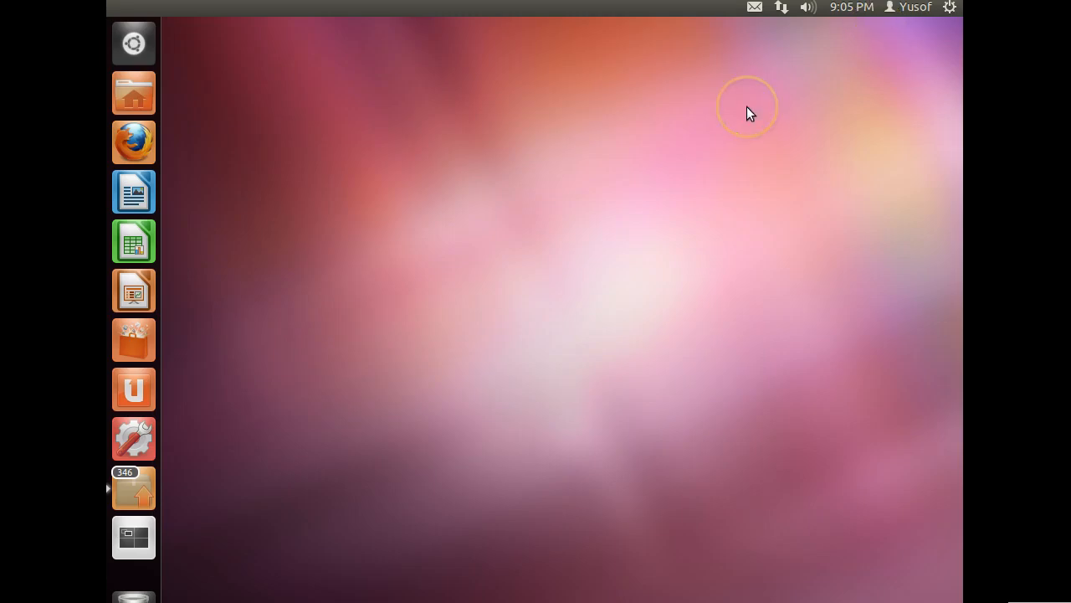
{"action": "left_click", "coordinate": [747, 110]}
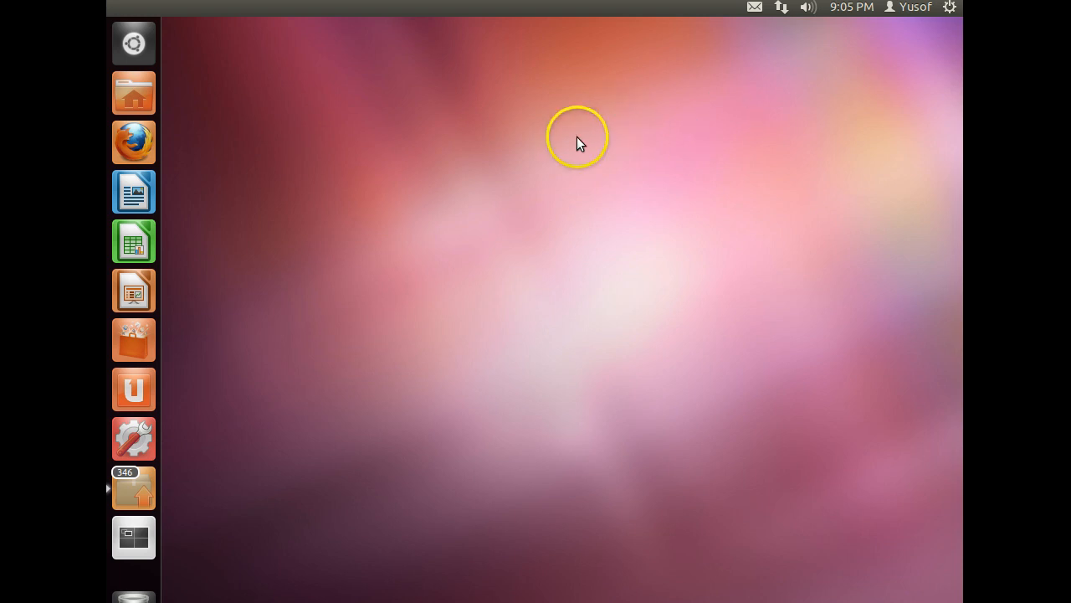
{"action": "mouse_move", "coordinate": [402, 121]}
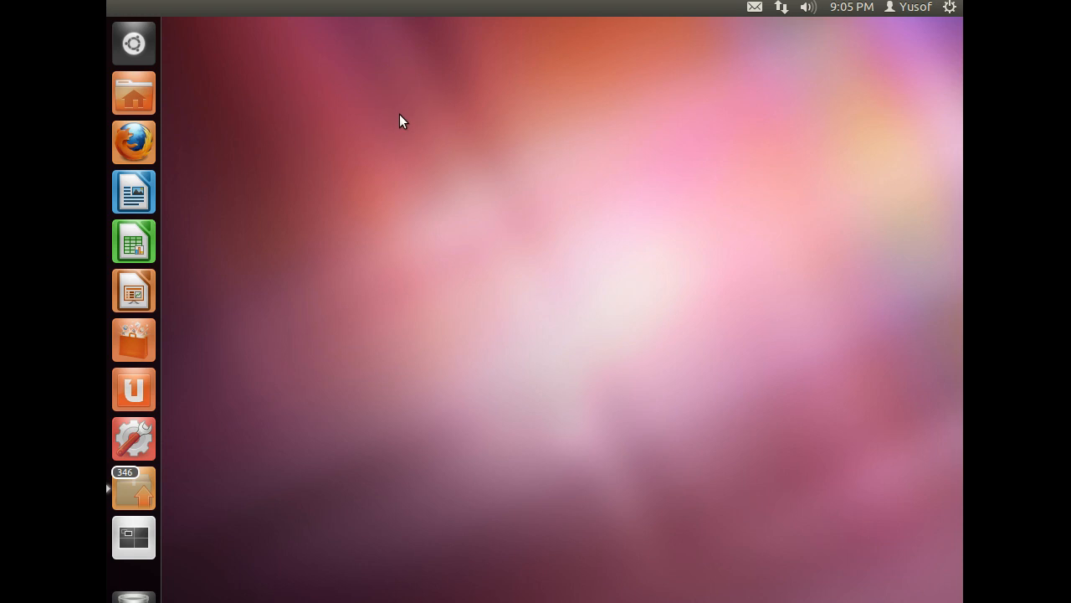
{"action": "left_click", "coordinate": [133, 537]}
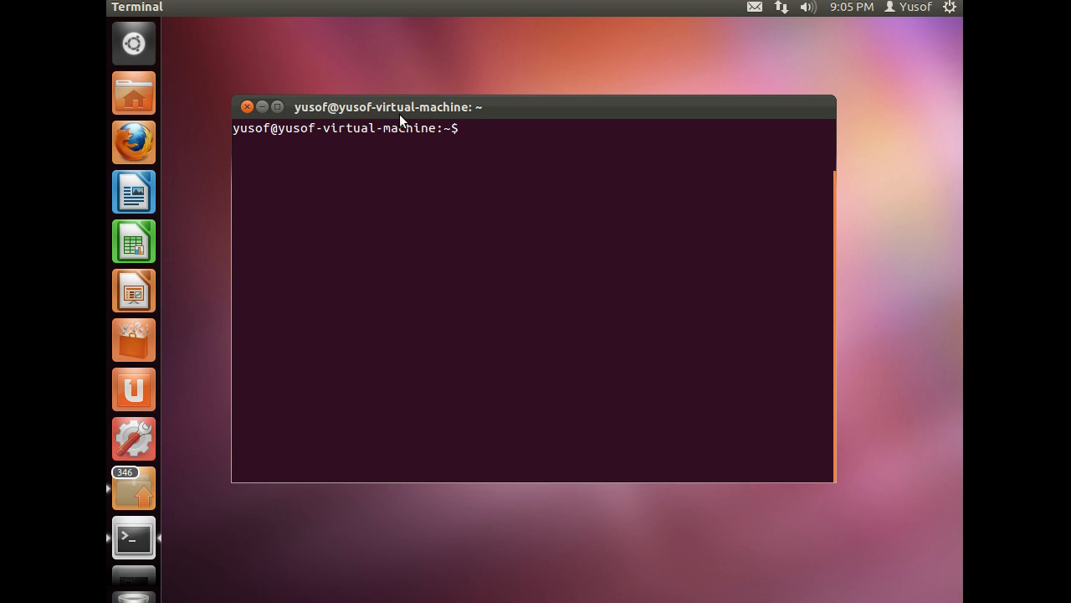
- Run sudo apt-get install openjdk-7-jre after the mistyped 'unstall' command is rejected
{"action": "type", "text": "sudo"}
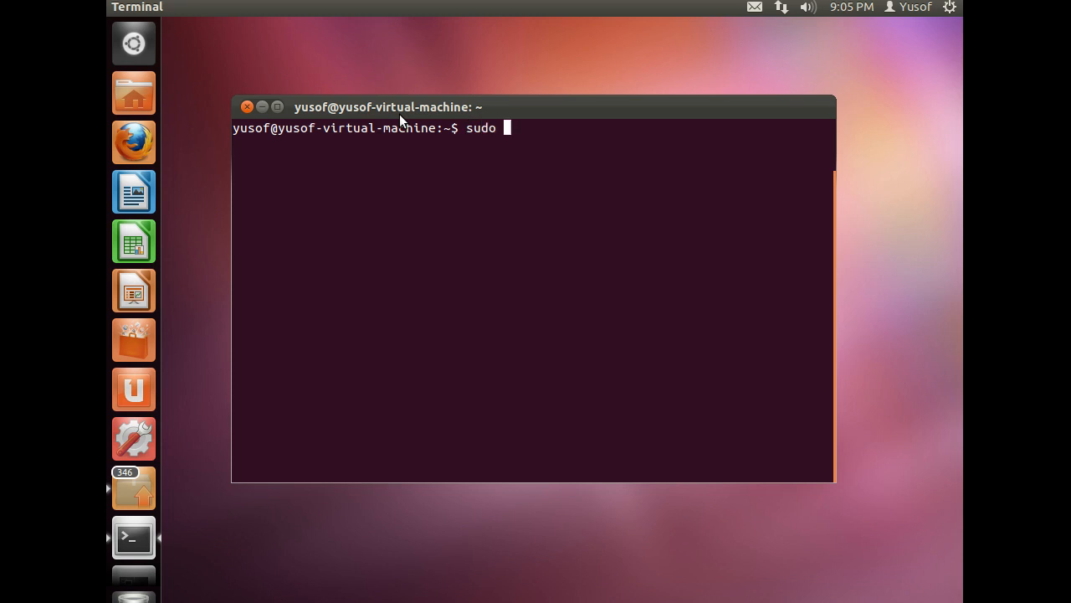
{"action": "type", "text": "apt-get"}
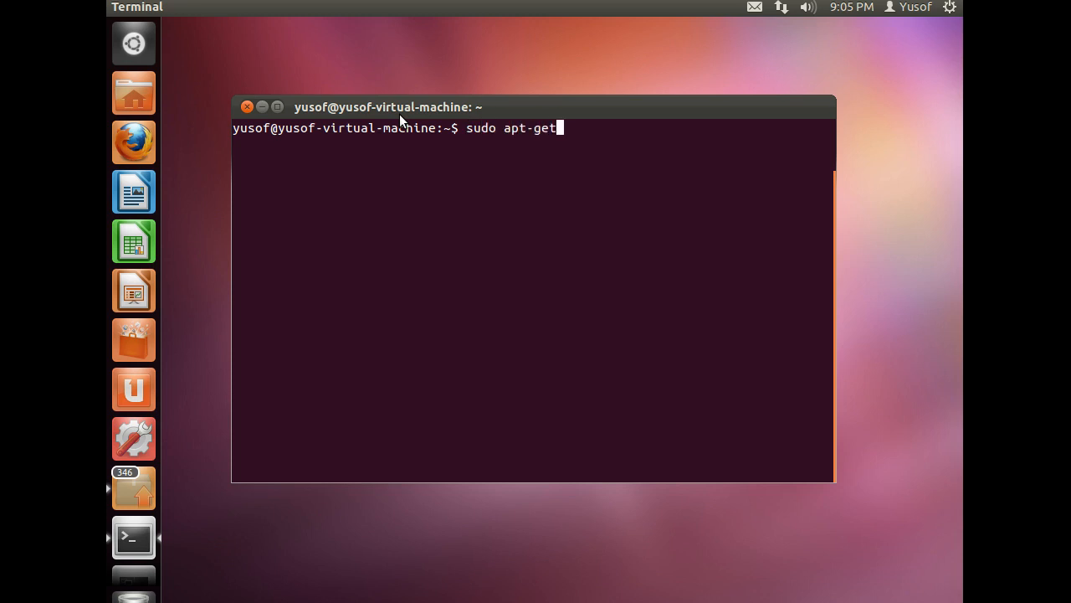
{"action": "type", "text": "unstall"}
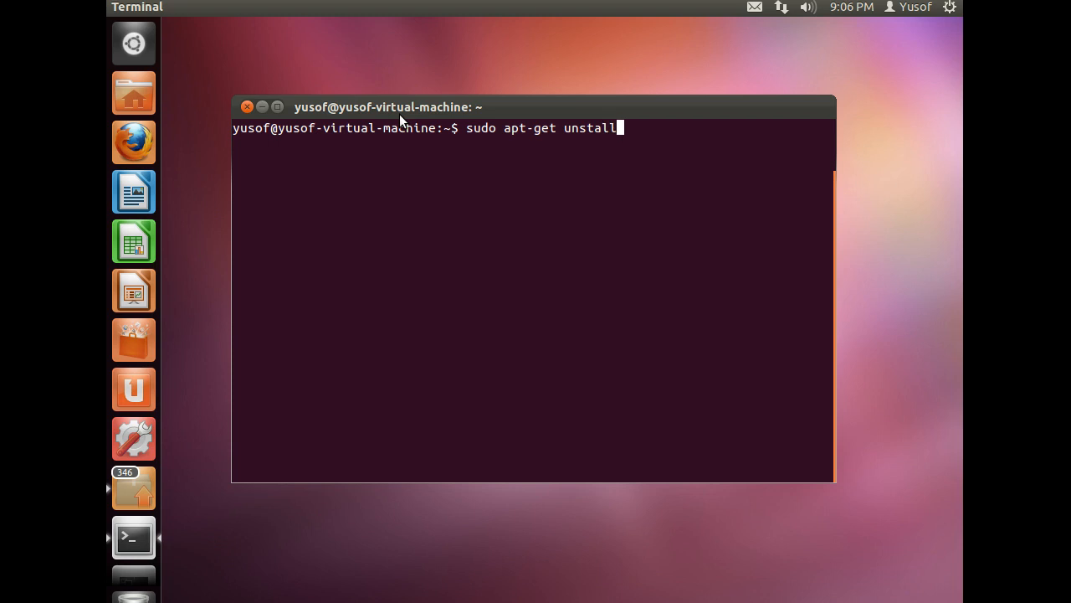
{"action": "type", "text": "open"}
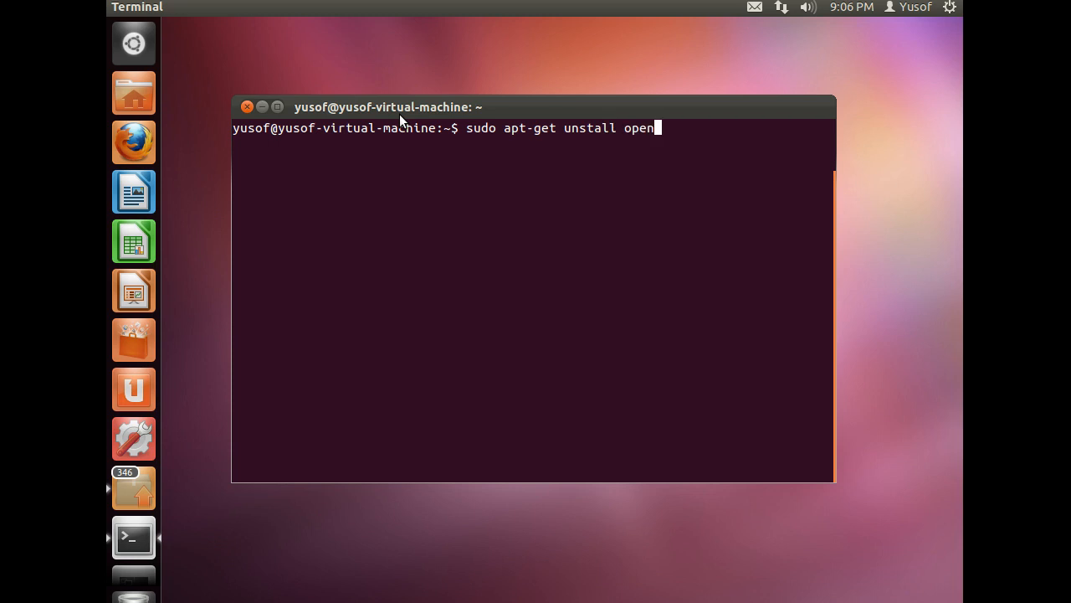
{"action": "type", "text": "jdk"}
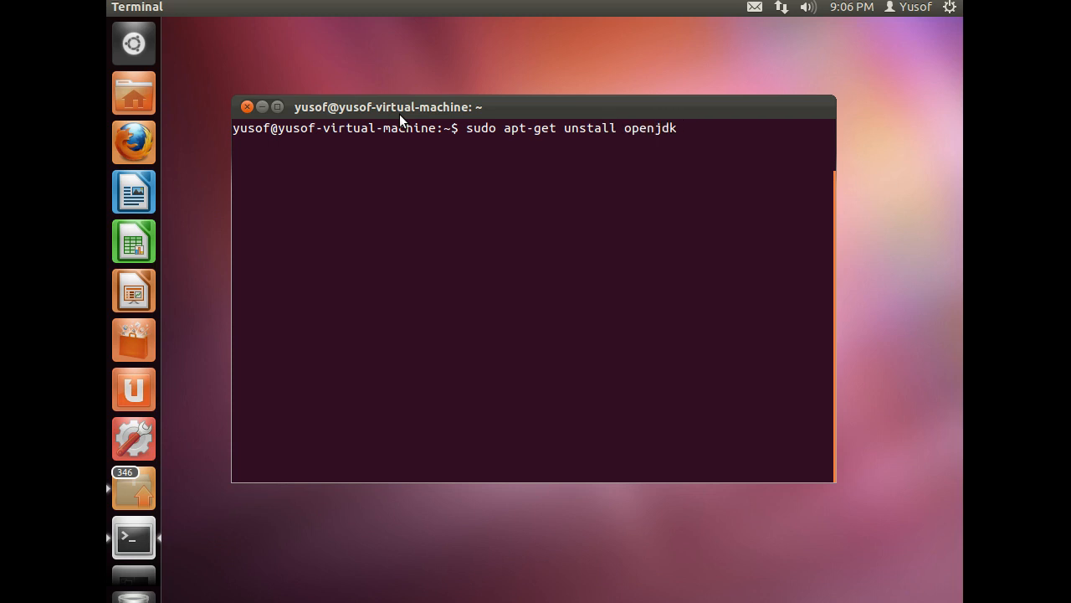
{"action": "type", "text": "-"}
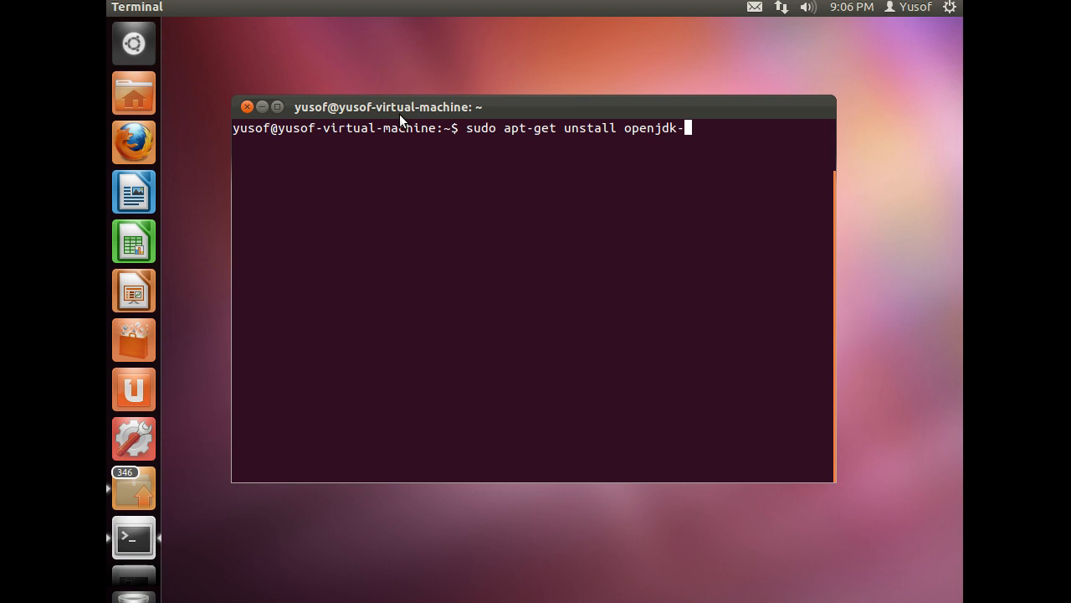
{"action": "type", "text": "7-jre"}
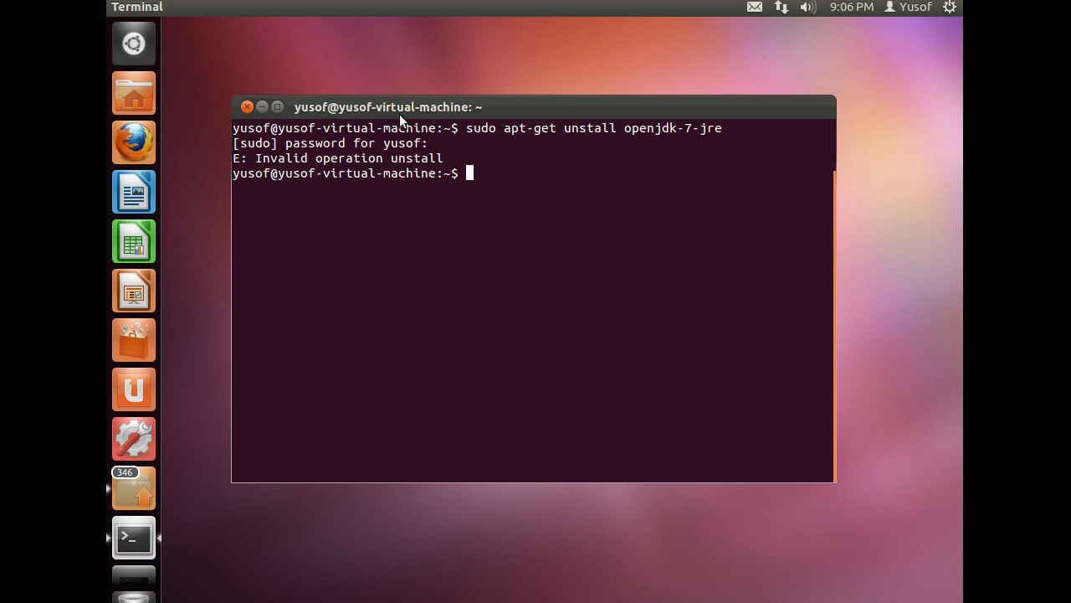
{"action": "type", "text": "sudo apt-get unstall openjdk-7-jre"}
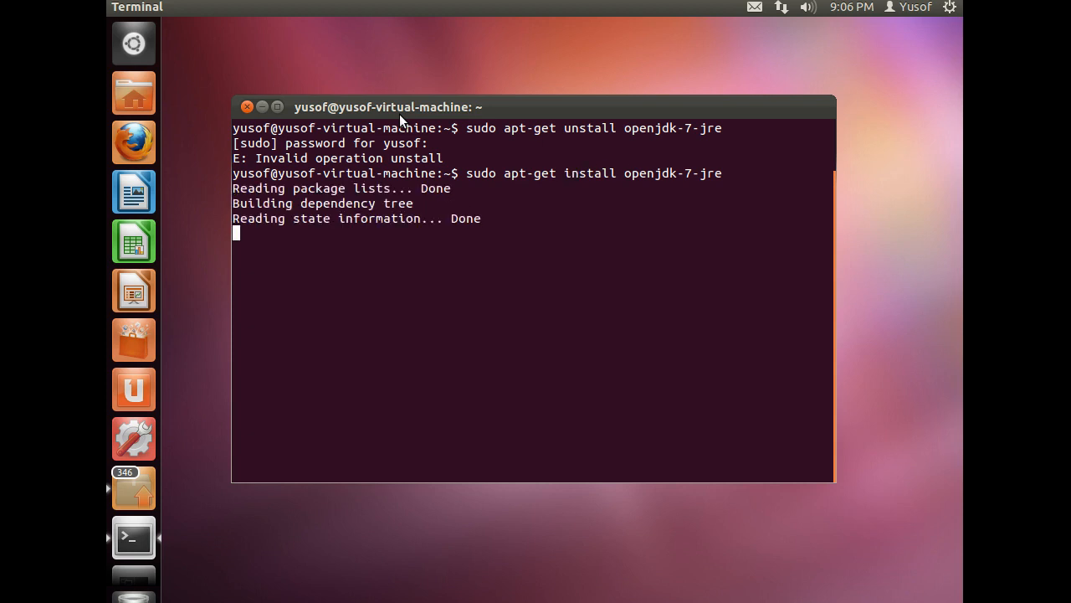
- Run the openjdk-7-jre install and answer y so the packages download
{"action": "key", "text": "Return"}
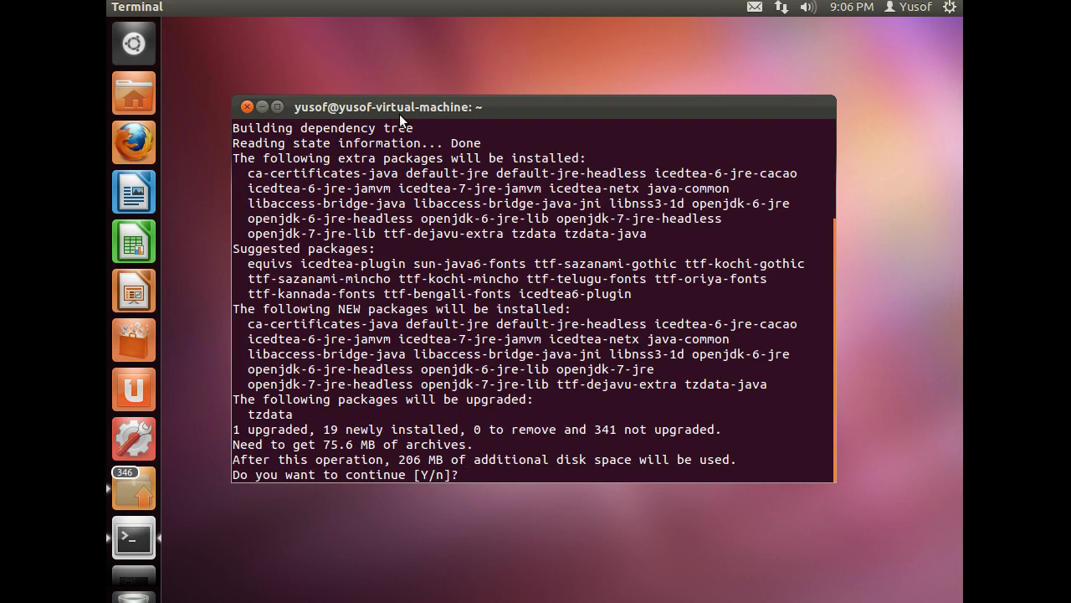
{"action": "type", "text": "y"}
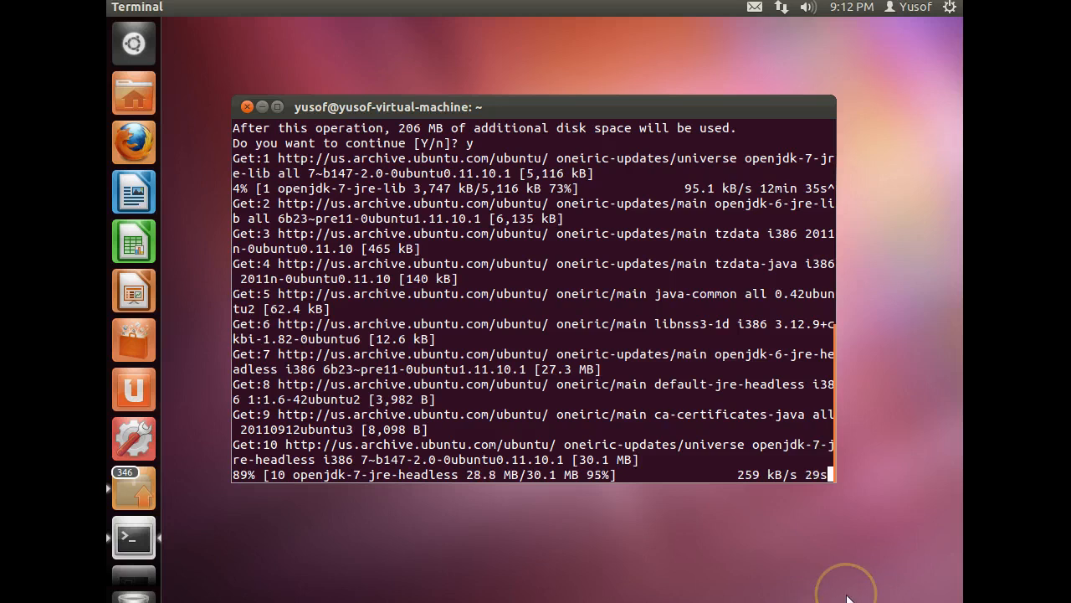
{"action": "mouse_move", "coordinate": [829, 498]}
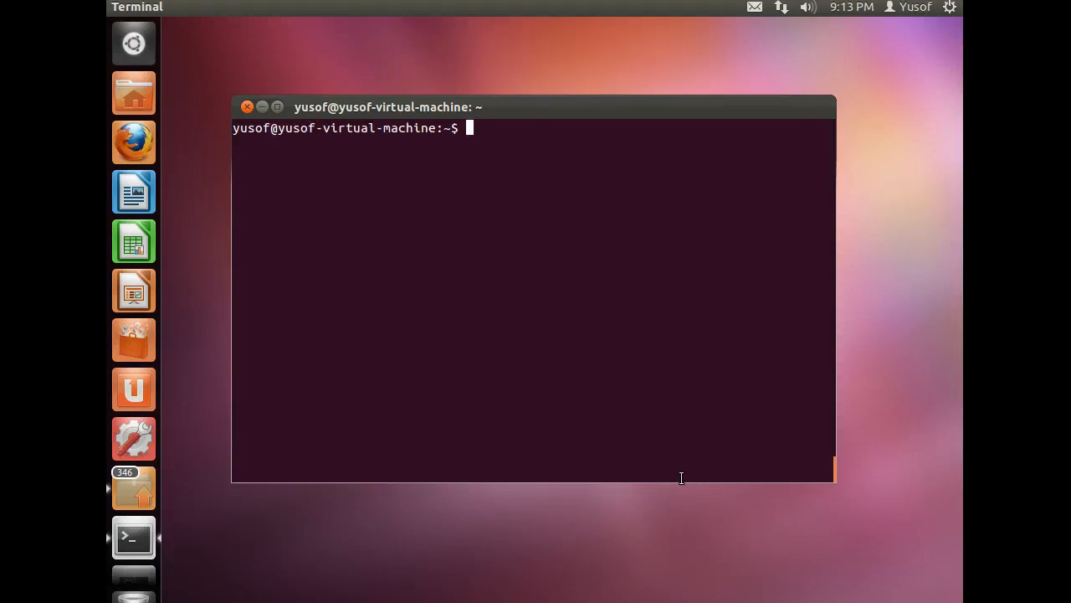
{"action": "type", "text": "java --version"}
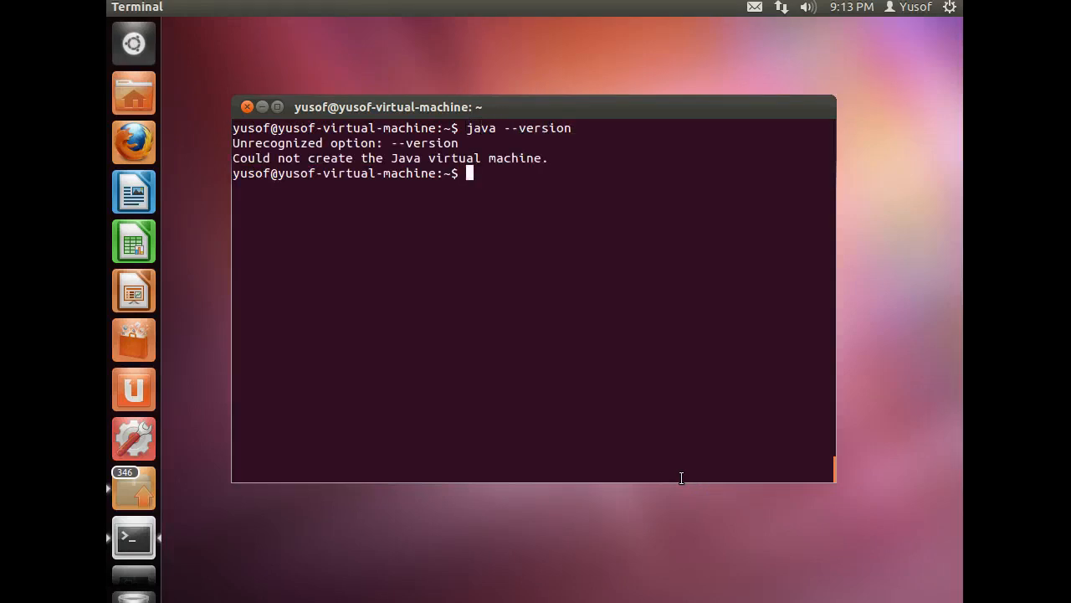
{"action": "type", "text": "java -"}
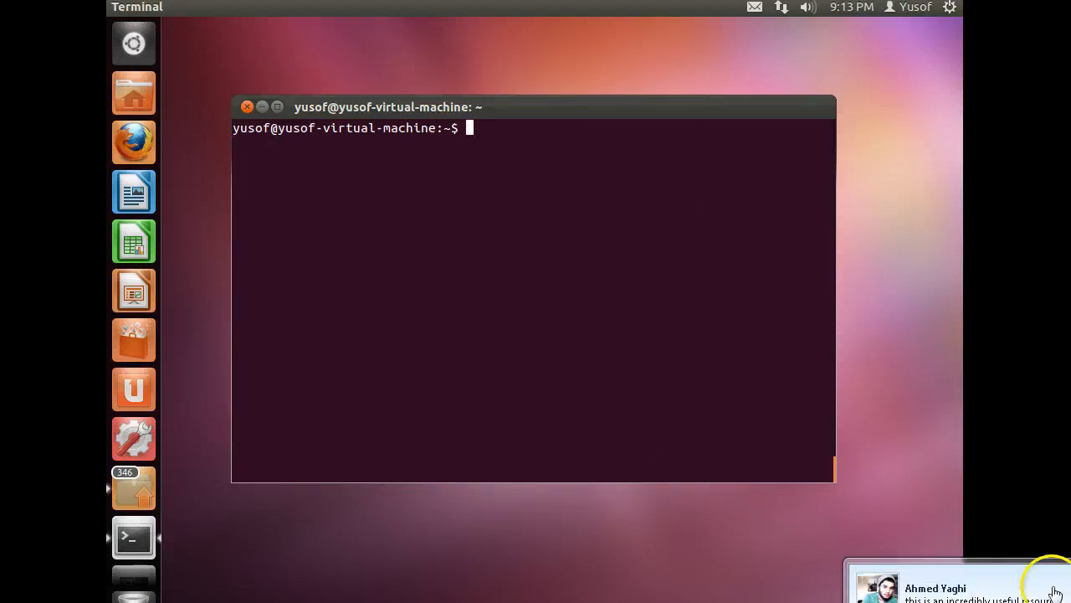
{"action": "mouse_move", "coordinate": [802, 261]}
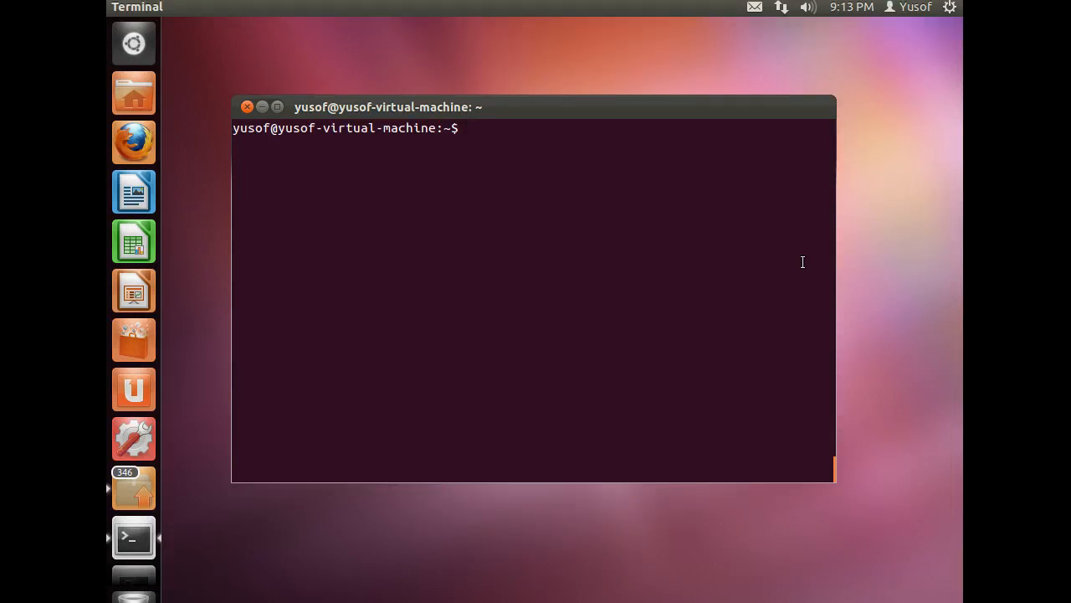
- Type 'mkdir -p ~/.mozilla/plugins' to create the Mozilla plugins folder
{"action": "type", "text": "mk"}
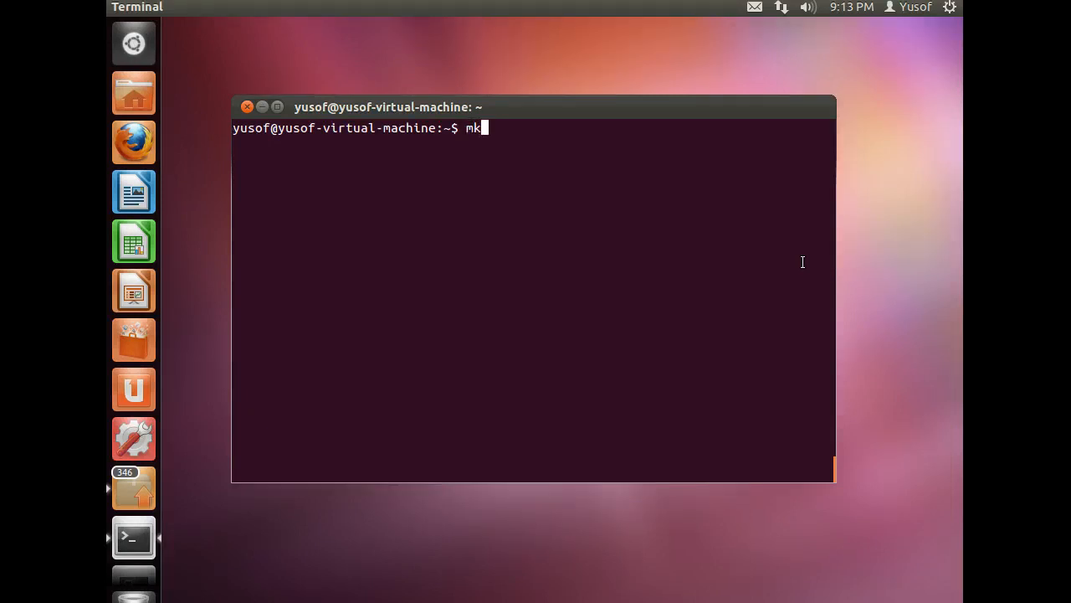
{"action": "type", "text": "dir -"}
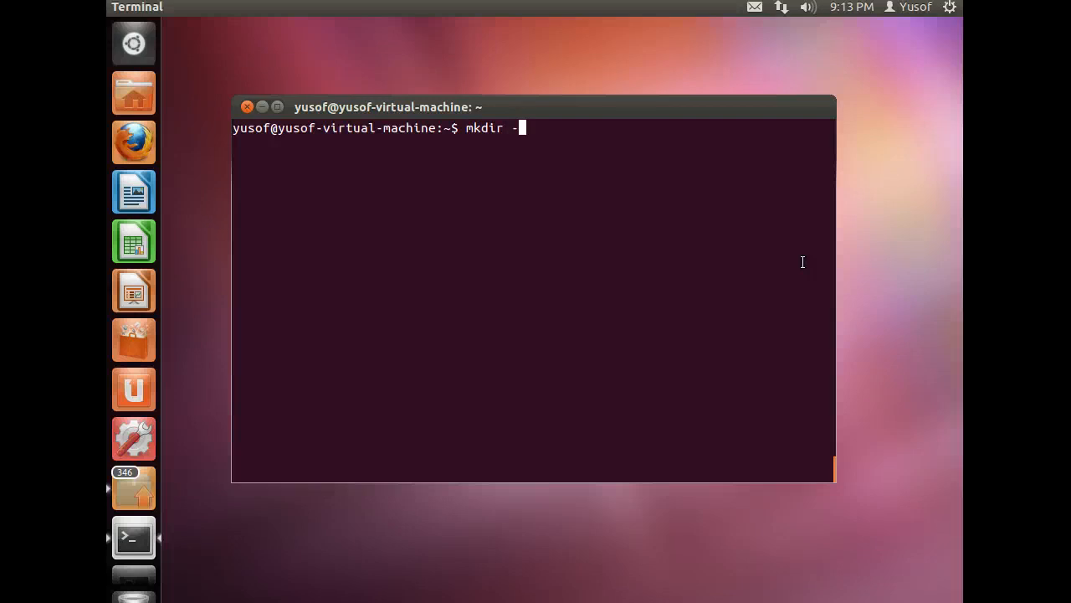
{"action": "type", "text": "p"}
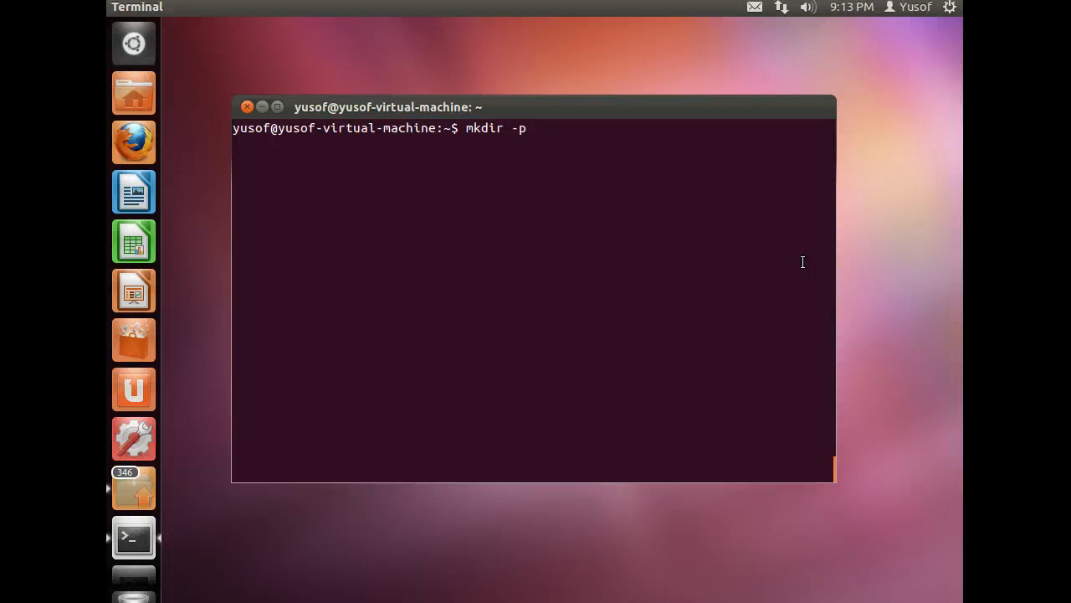
{"action": "type", "text": "~"}
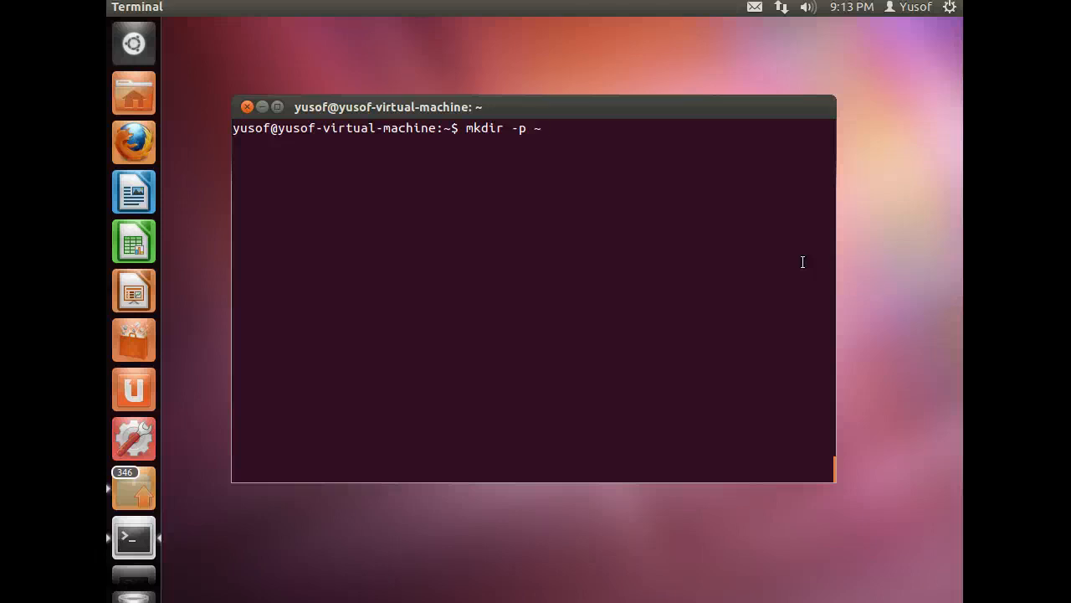
{"action": "type", "text": "/.mo"}
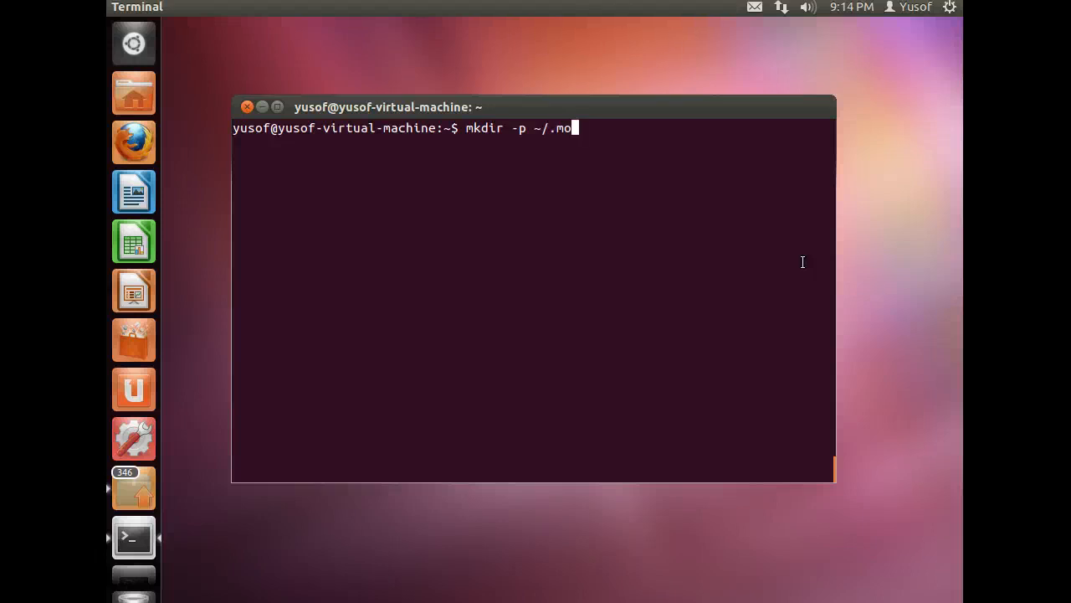
{"action": "type", "text": "zilla"}
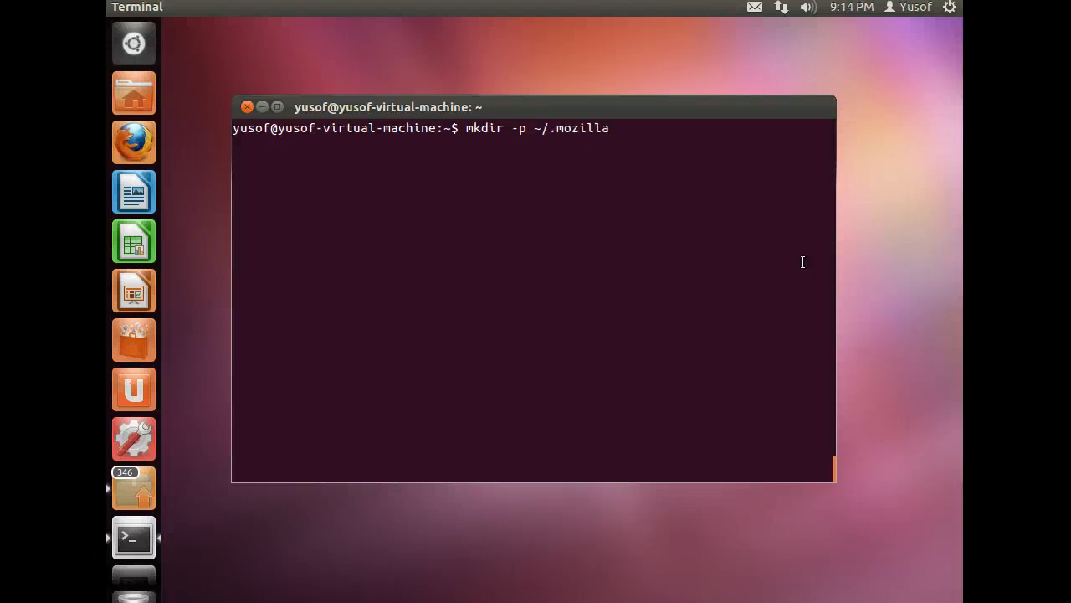
{"action": "type", "text": "/p"}
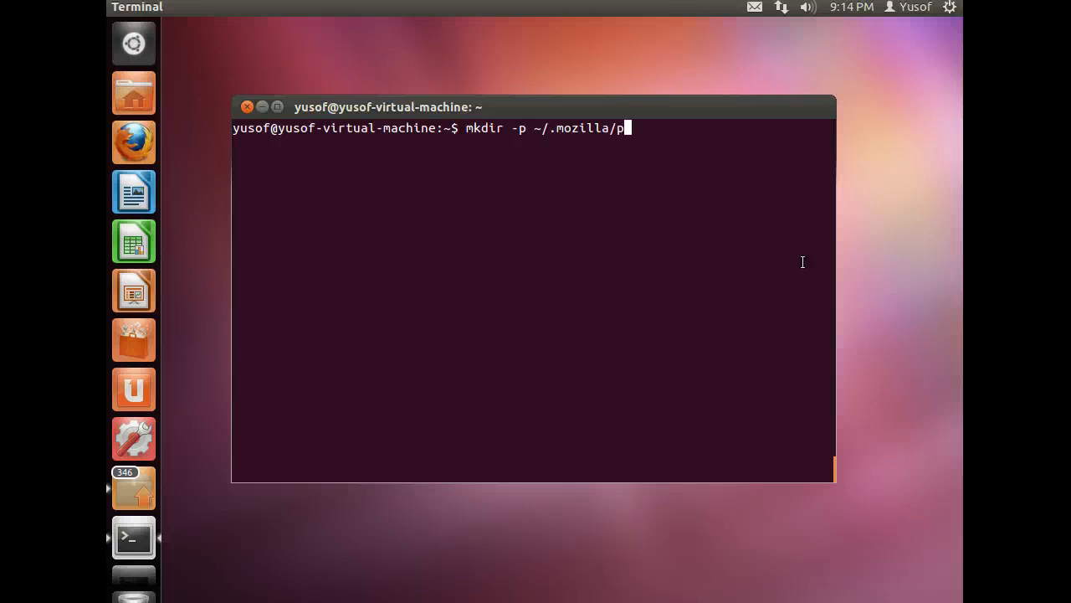
{"action": "type", "text": "lugins"}
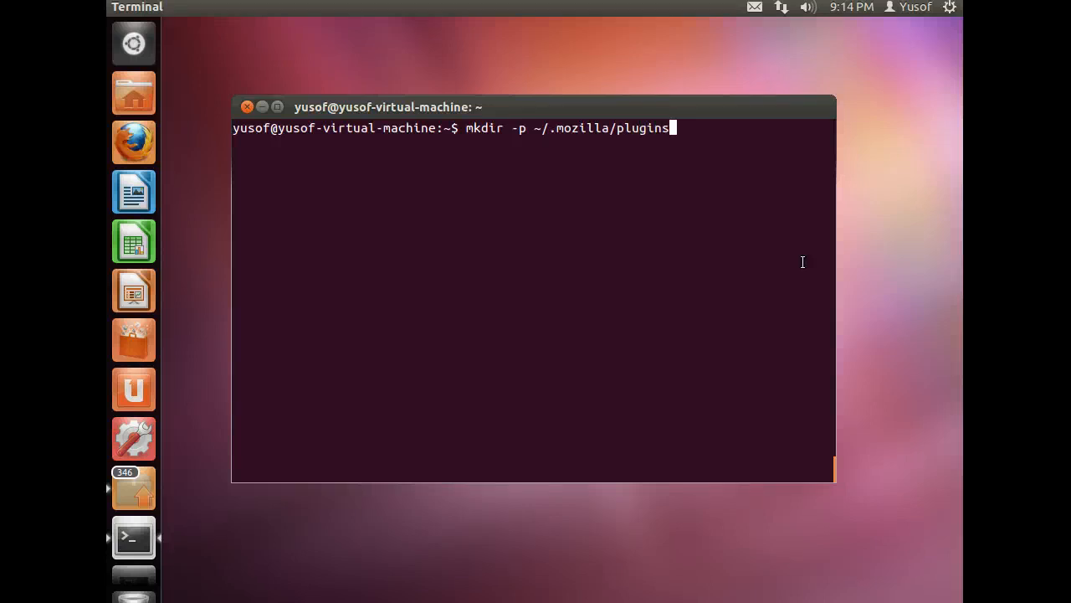
- Begin the ln link command with the source path /usr/lib/jvm/
{"action": "type", "text": "ln -s"}
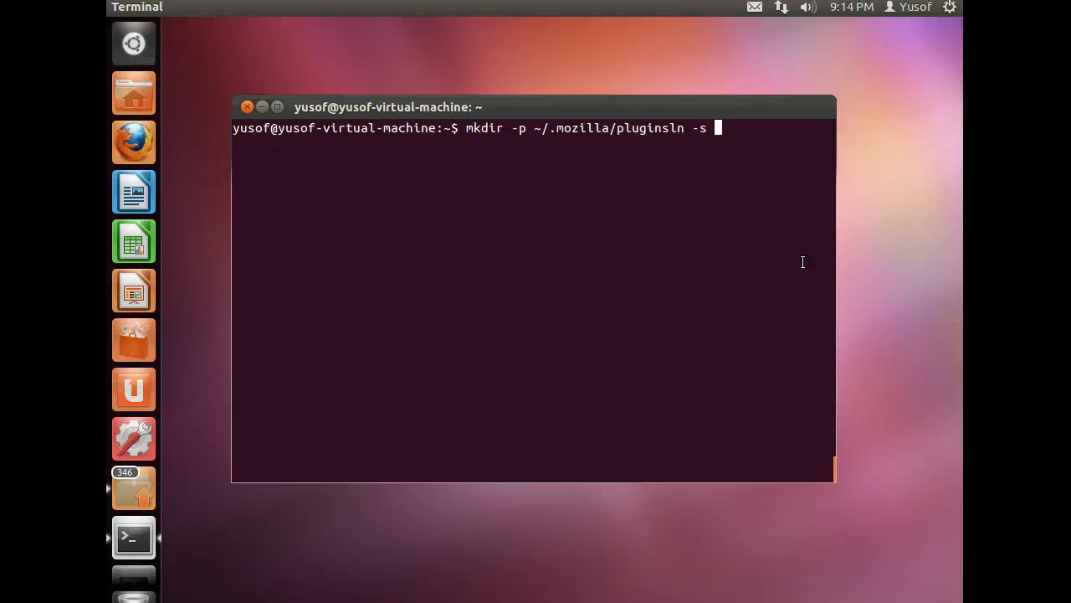
{"action": "type", "text": "/usr/"}
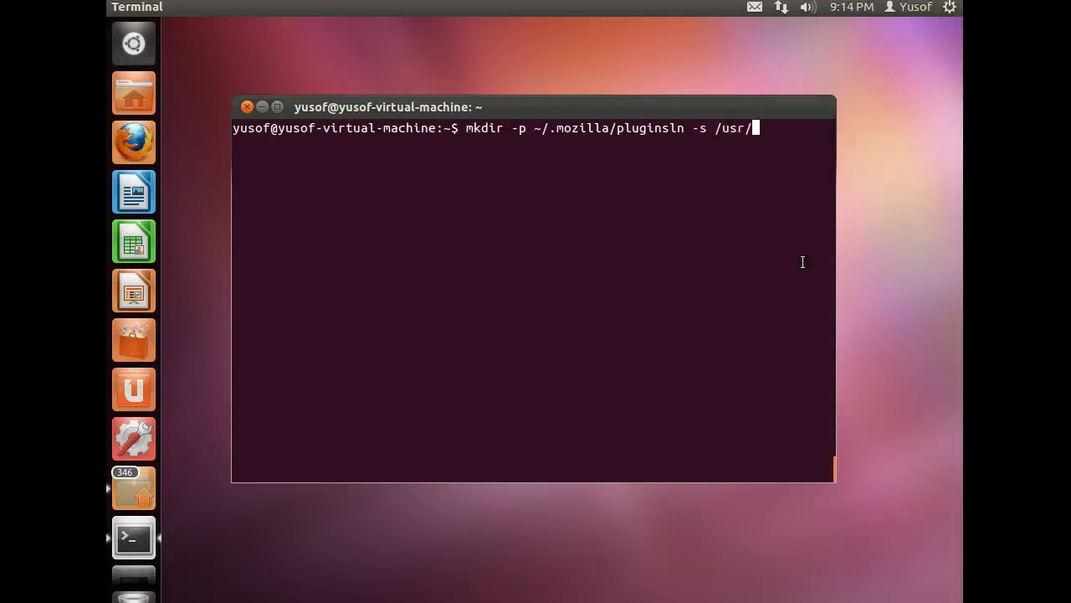
{"action": "type", "text": "lib/"}
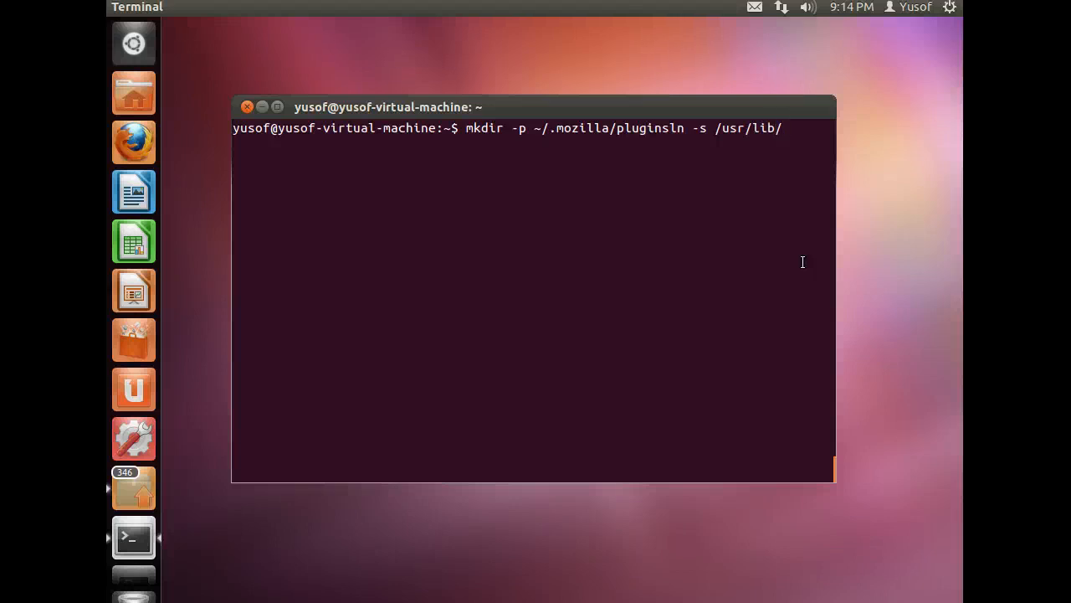
{"action": "type", "text": "j"}
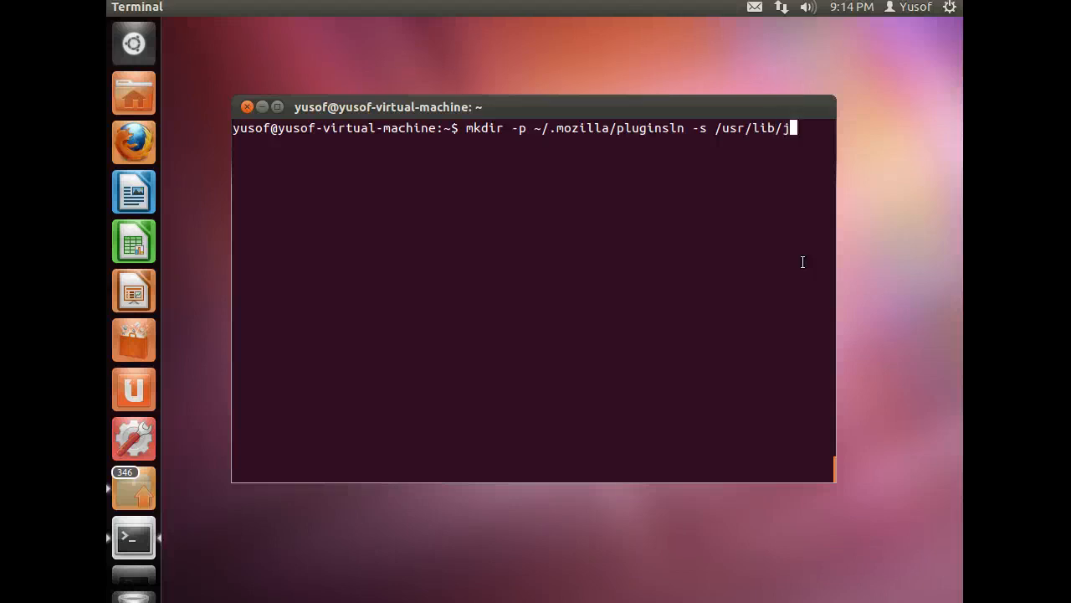
{"action": "type", "text": "vm"}
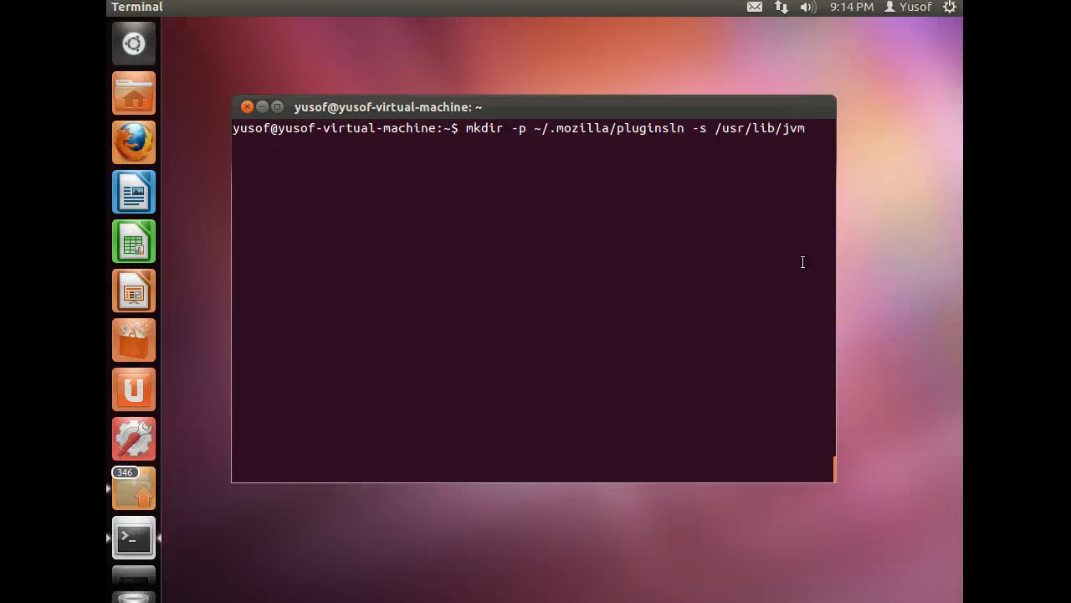
{"action": "type", "text": "/"}
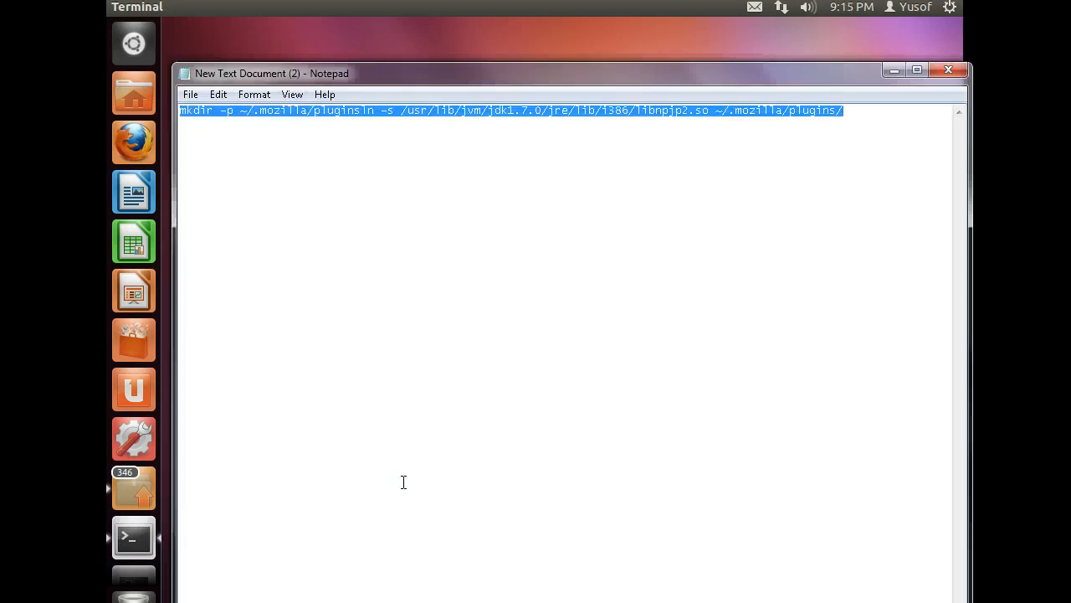
{"action": "mouse_move", "coordinate": [432, 25]}
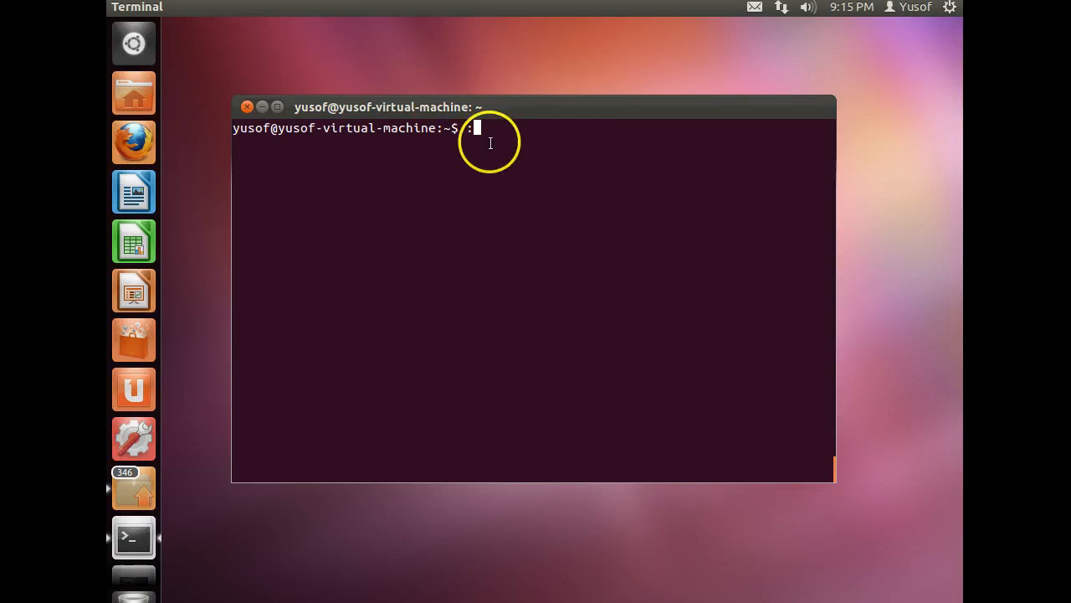
- Type 'mkdir -p ~/.mozilla/plugins/' at the terminal prompt
{"action": "right_click", "coordinate": [478, 130]}
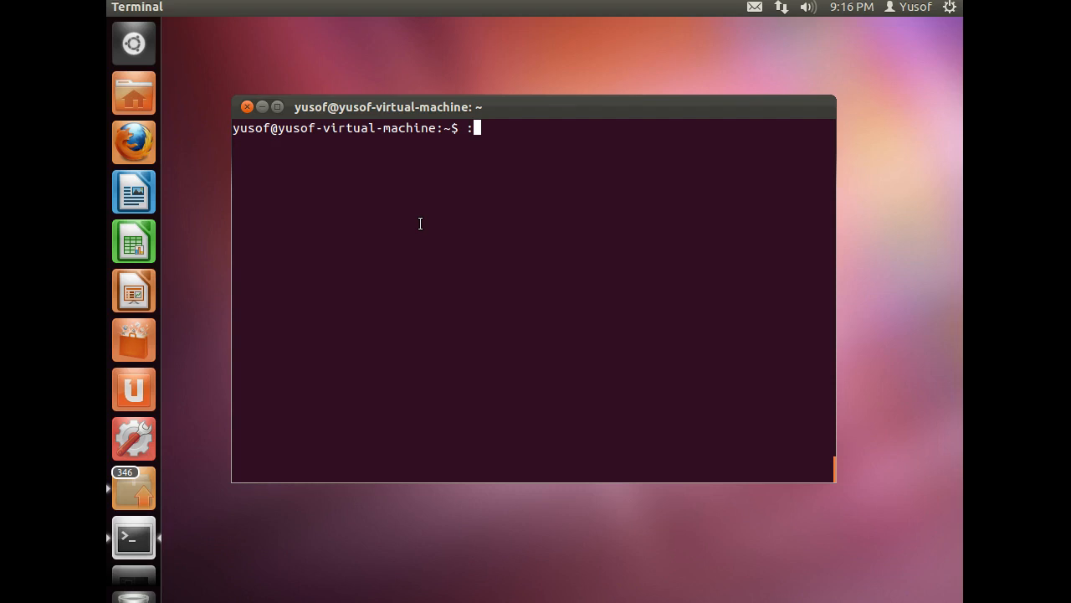
{"action": "type", "text": "mkdir -"}
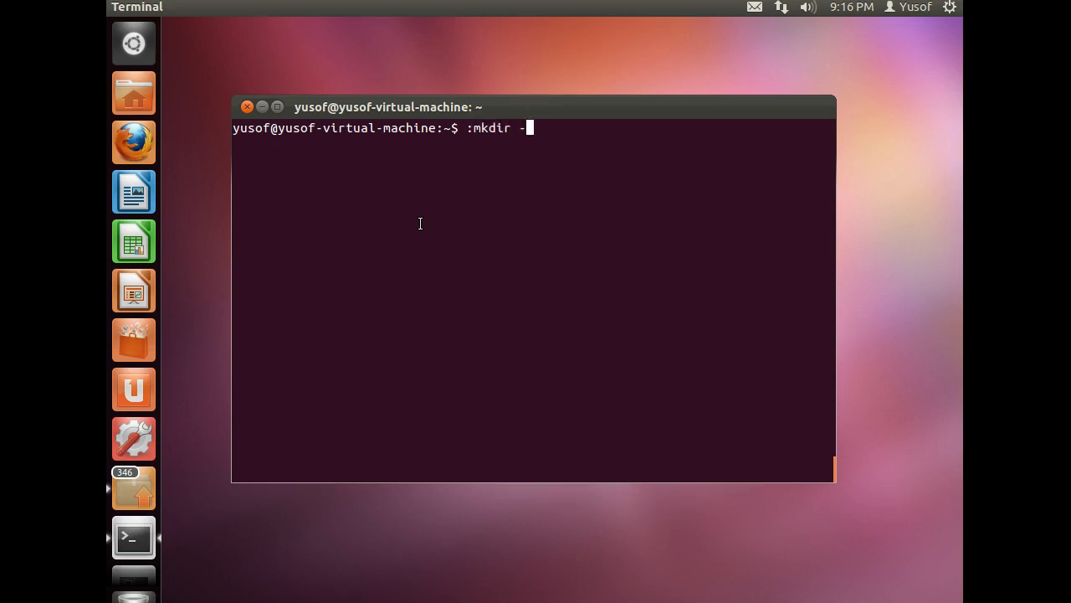
{"action": "type", "text": "p"}
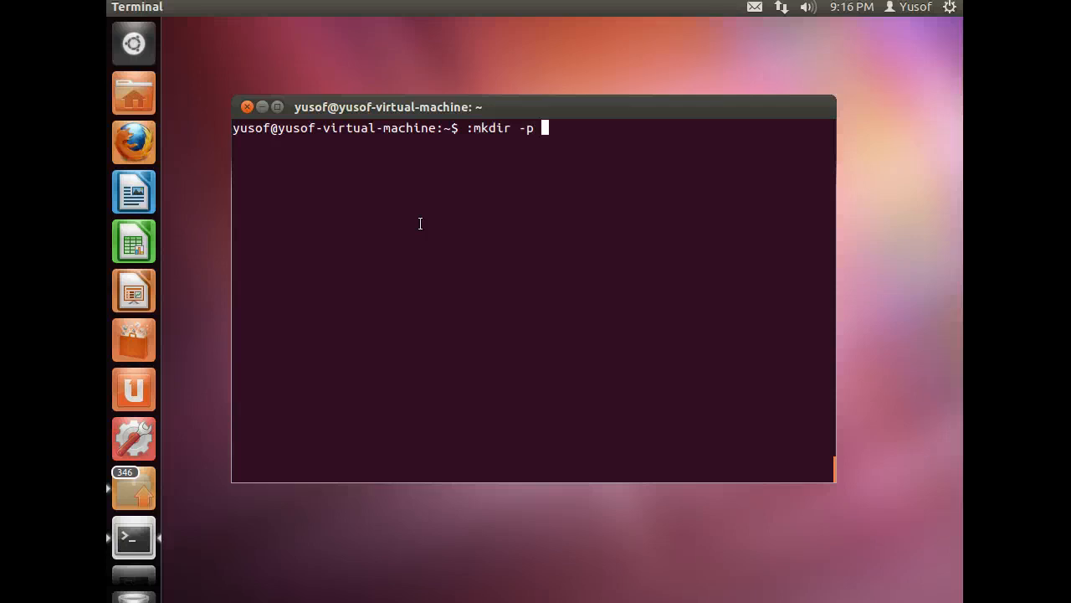
{"action": "type", "text": "~"}
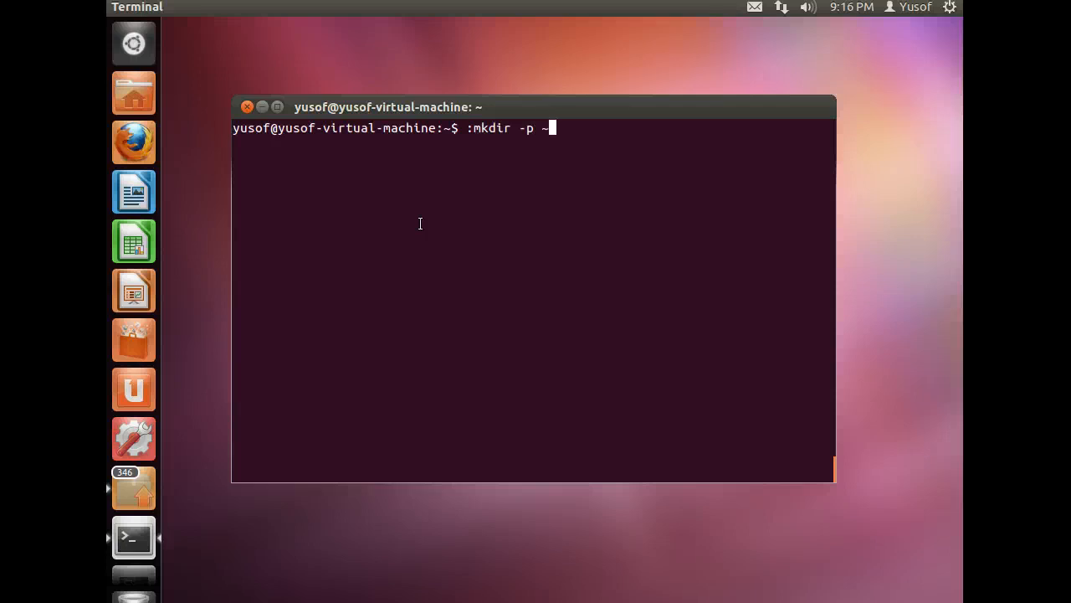
{"action": "type", "text": "/."}
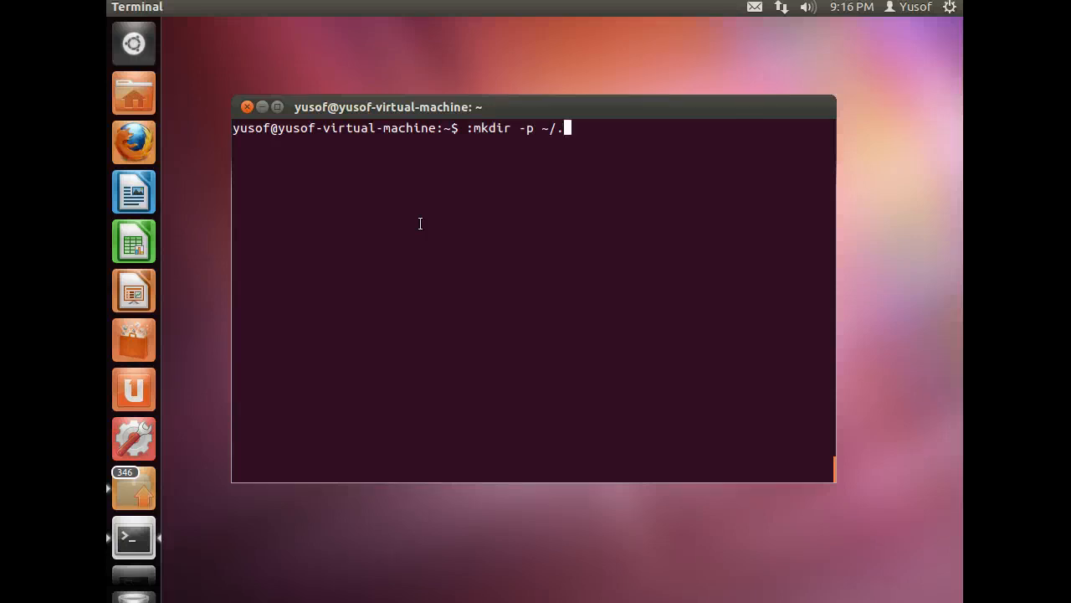
{"action": "type", "text": "mozilla/"}
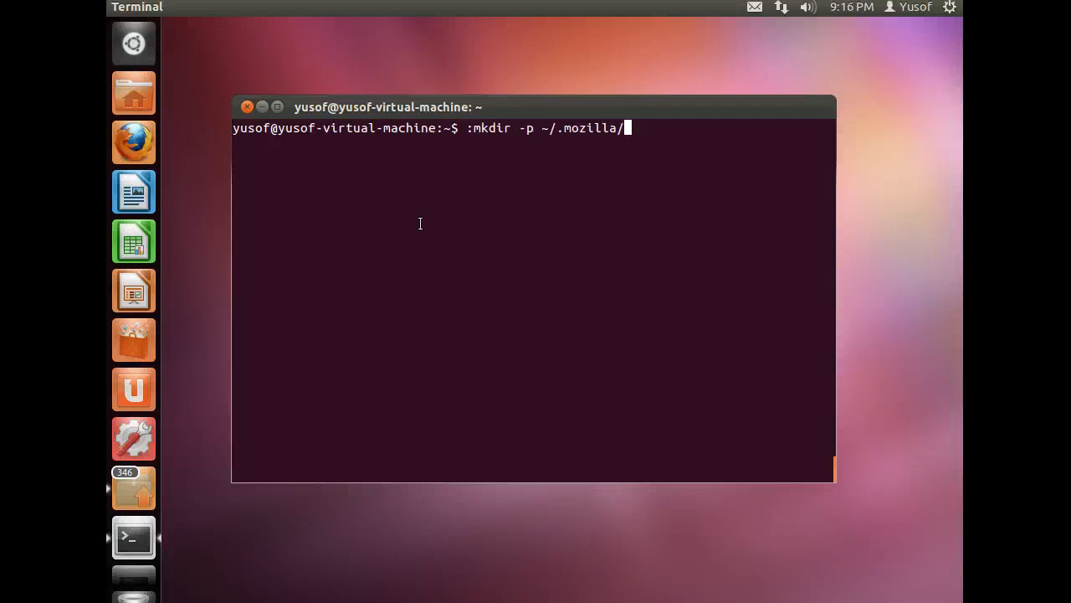
{"action": "type", "text": "plugins/"}
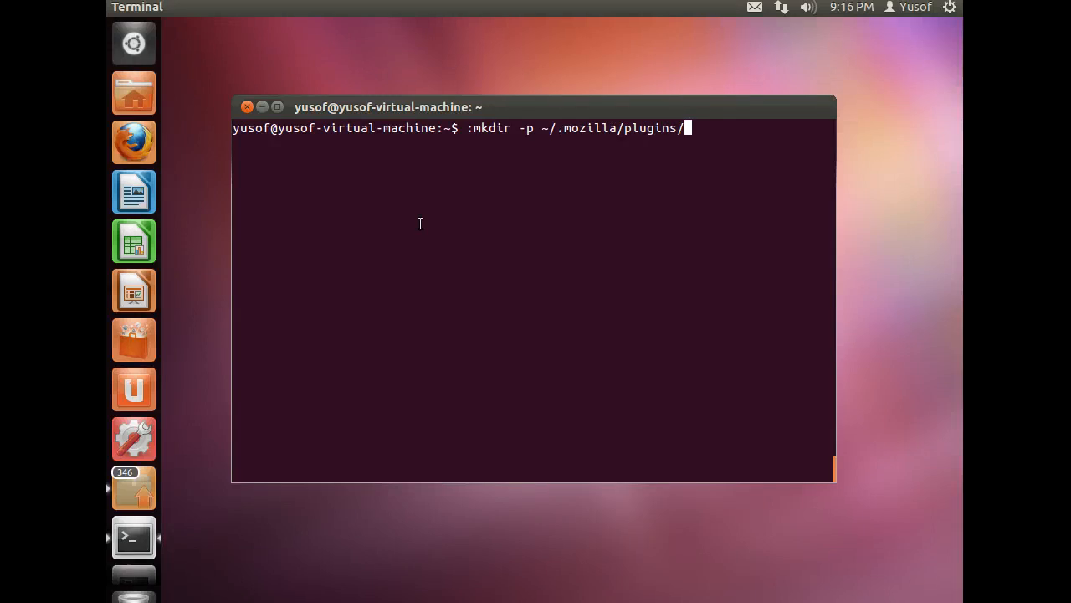
- Start the link command as 'ln -s /usr/lib/jvm/'
{"action": "type", "text": "l"}
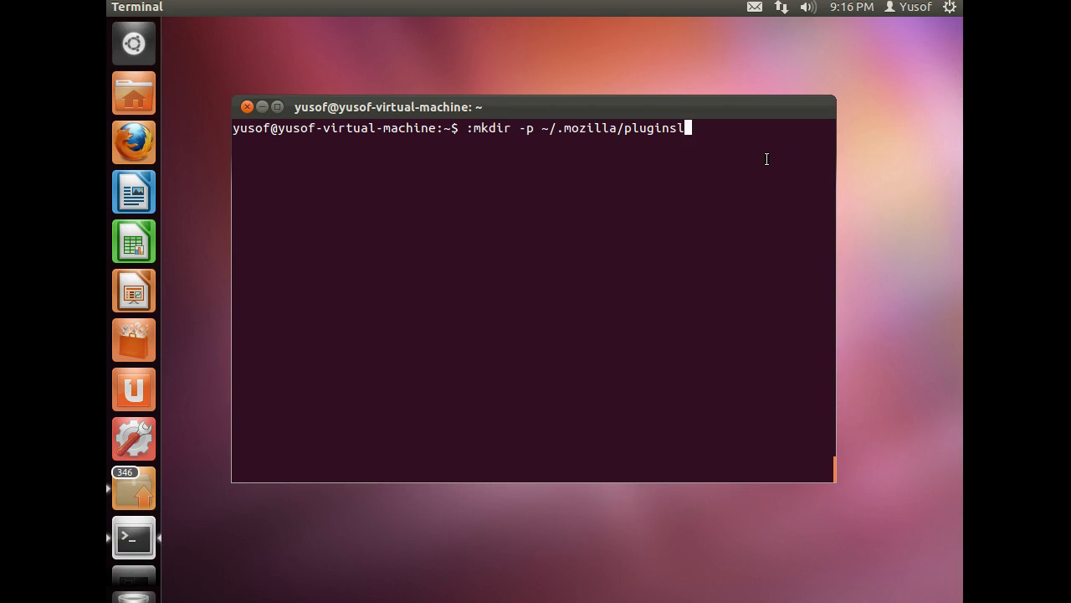
{"action": "type", "text": "n"}
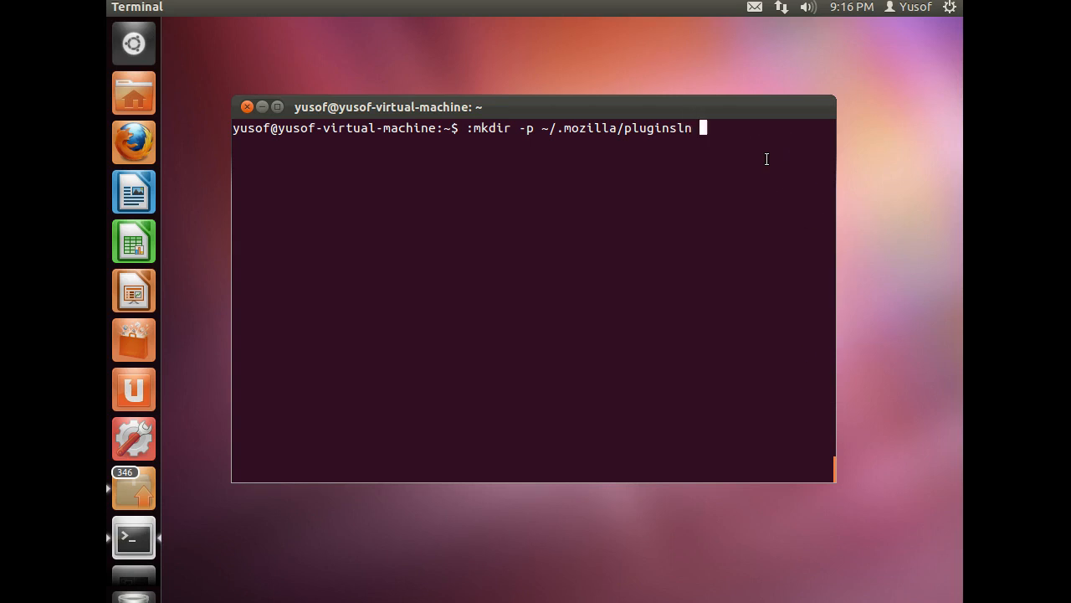
{"action": "type", "text": "-s /"}
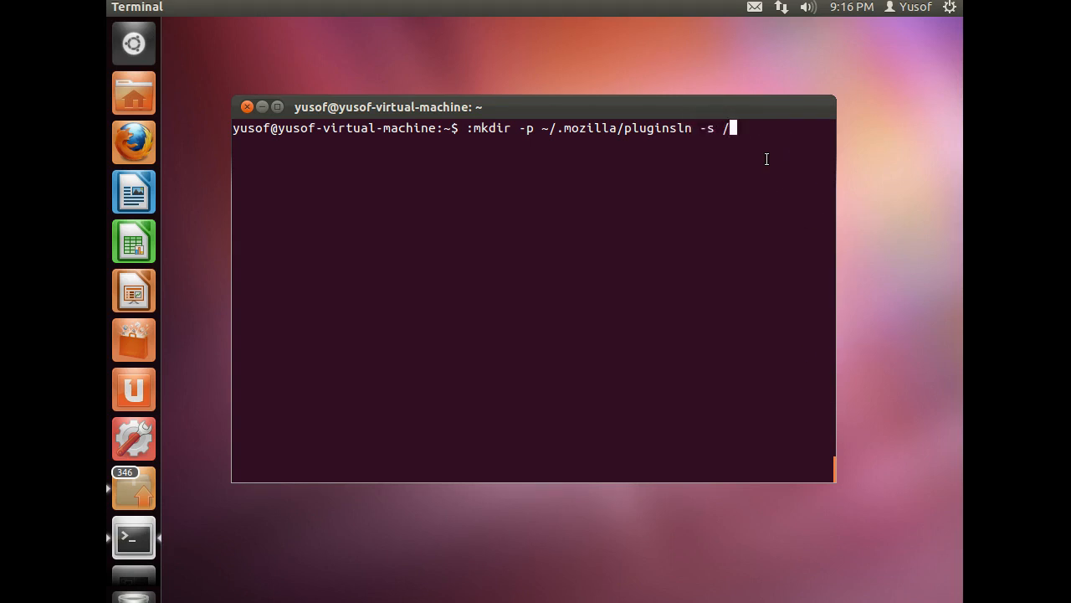
{"action": "type", "text": "usr/"}
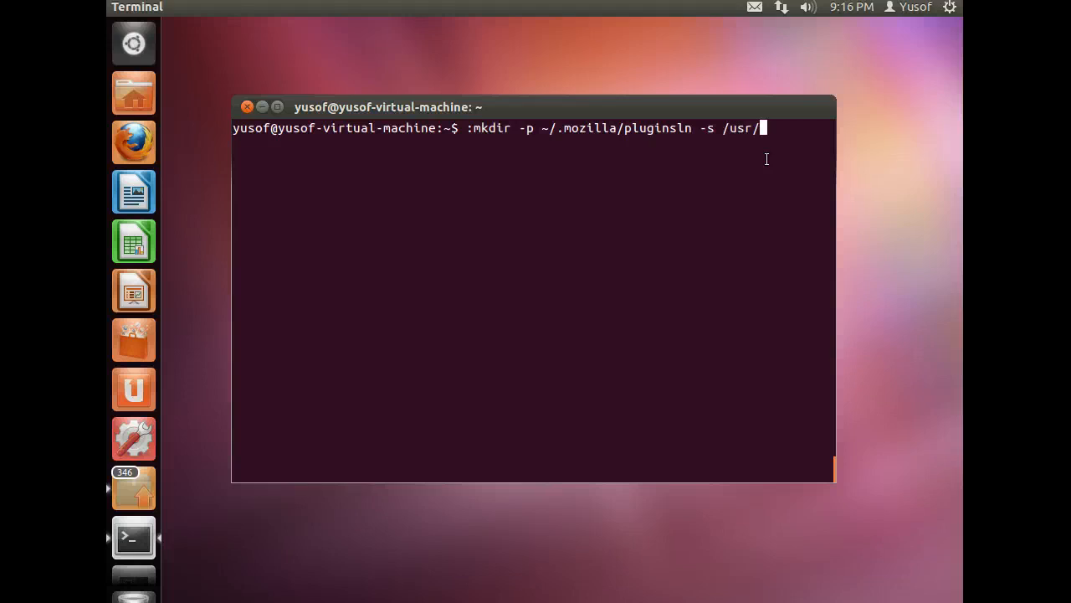
{"action": "type", "text": "l"}
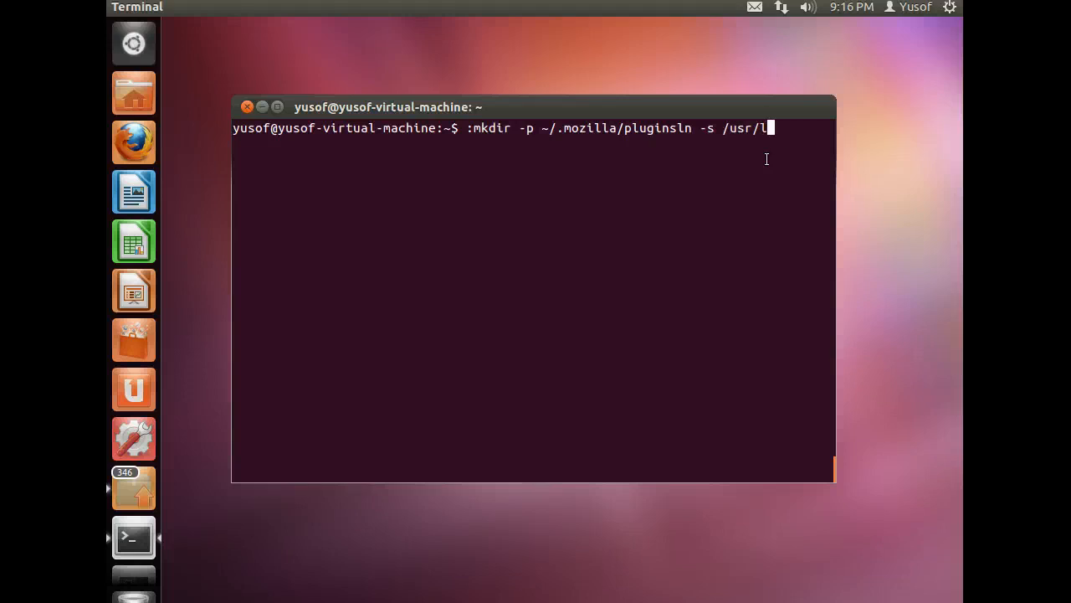
{"action": "type", "text": "ib/"}
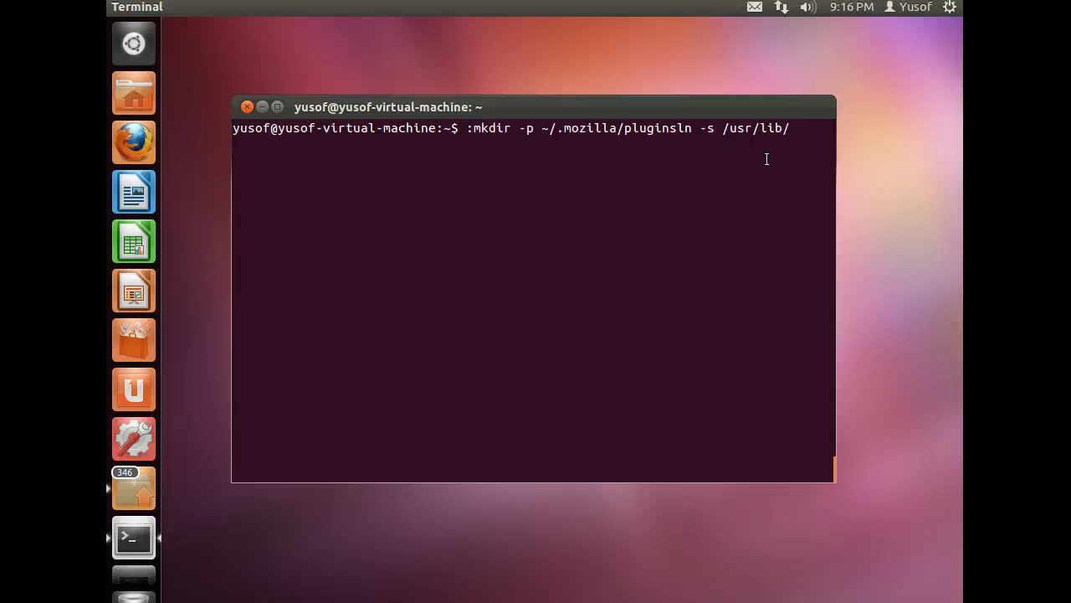
{"action": "type", "text": "jvm"}
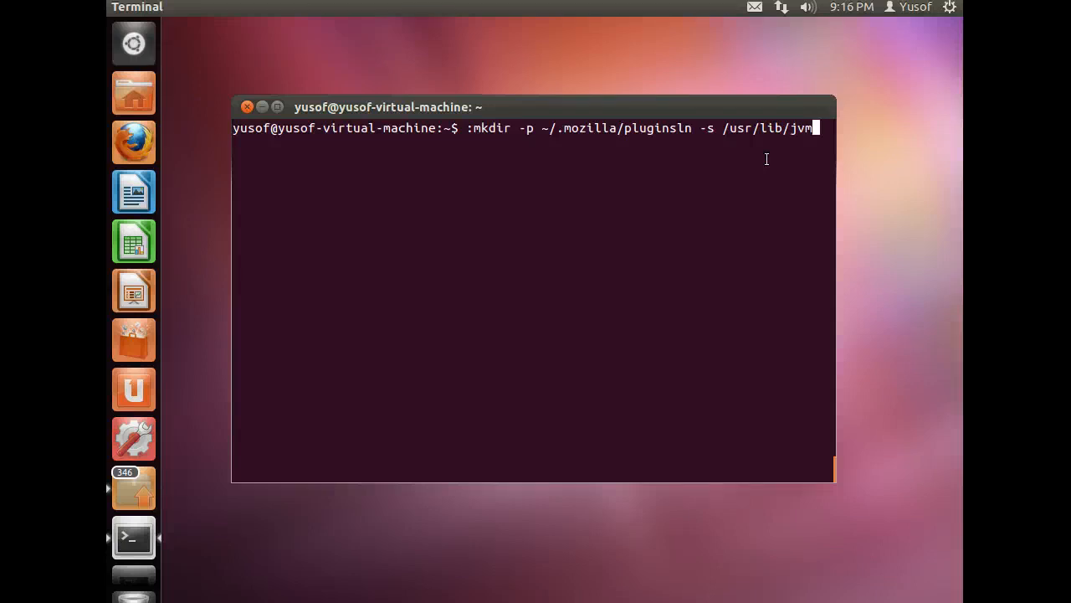
{"action": "type", "text": "/"}
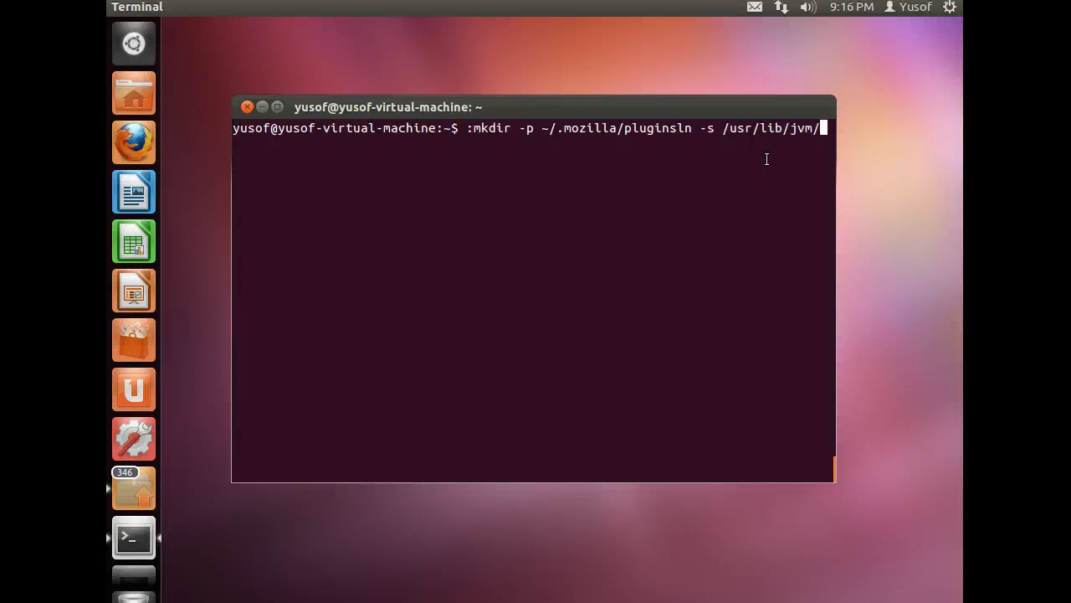
- Extend the source path to /usr/lib/jvm/jdk1.7.0/jre/lib/i386
{"action": "type", "text": "jd"}
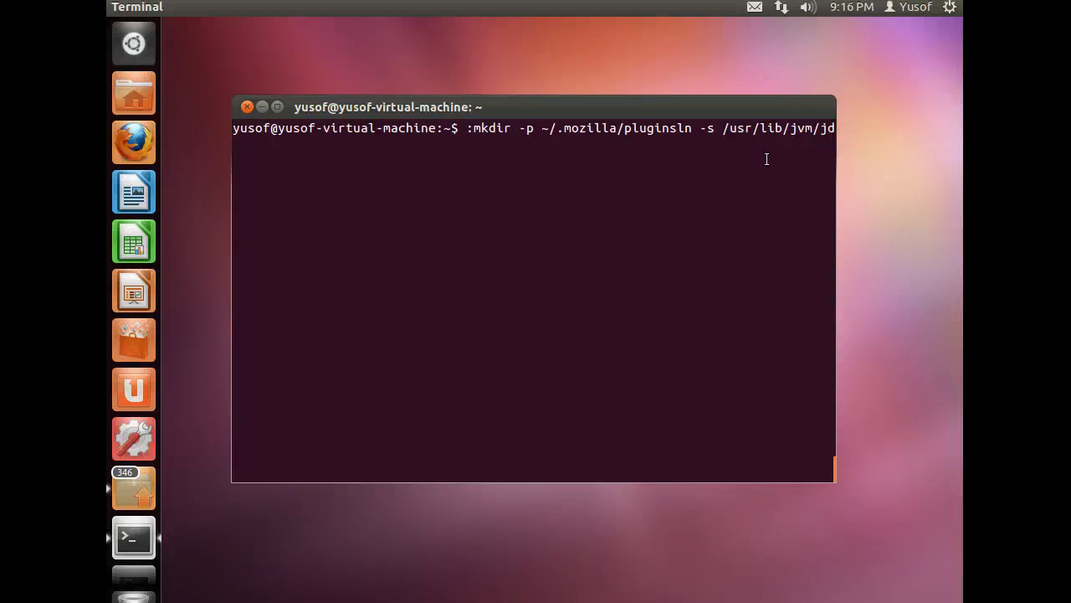
{"action": "type", "text": "k1."}
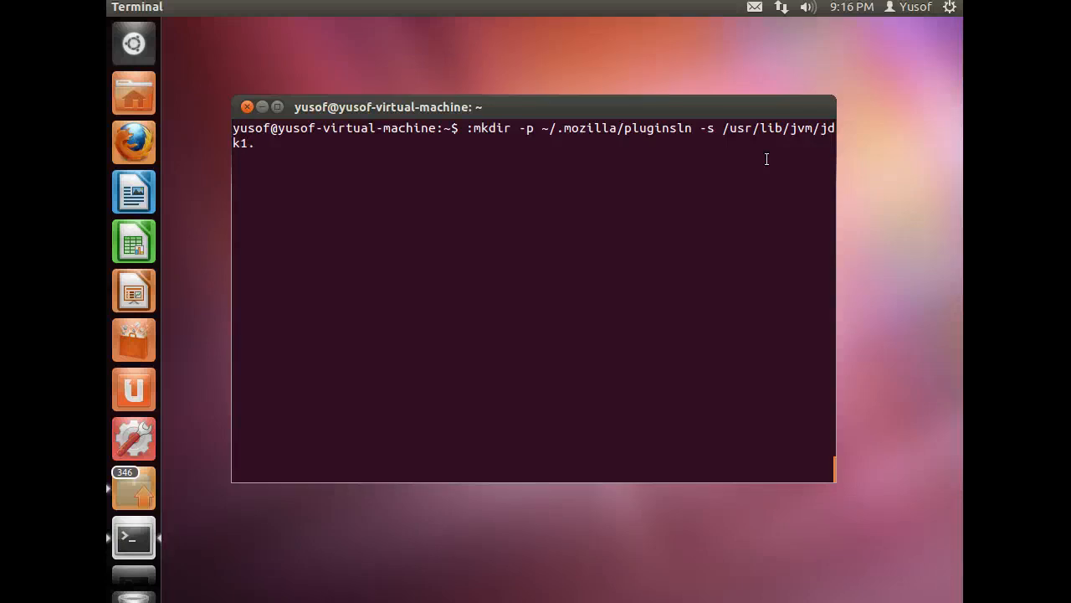
{"action": "type", "text": "7.0"}
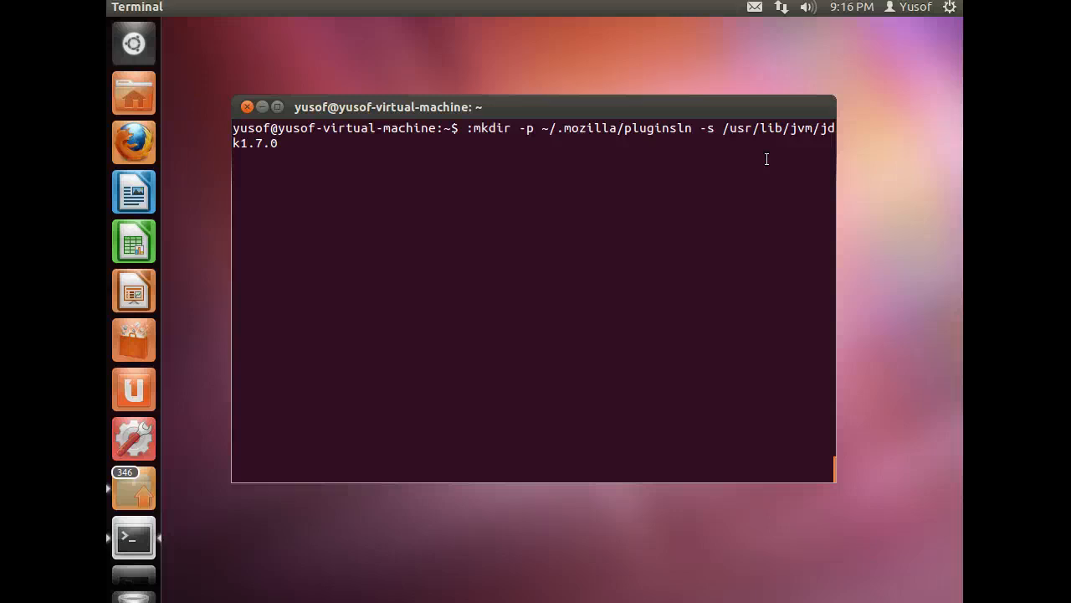
{"action": "type", "text": "/jre"}
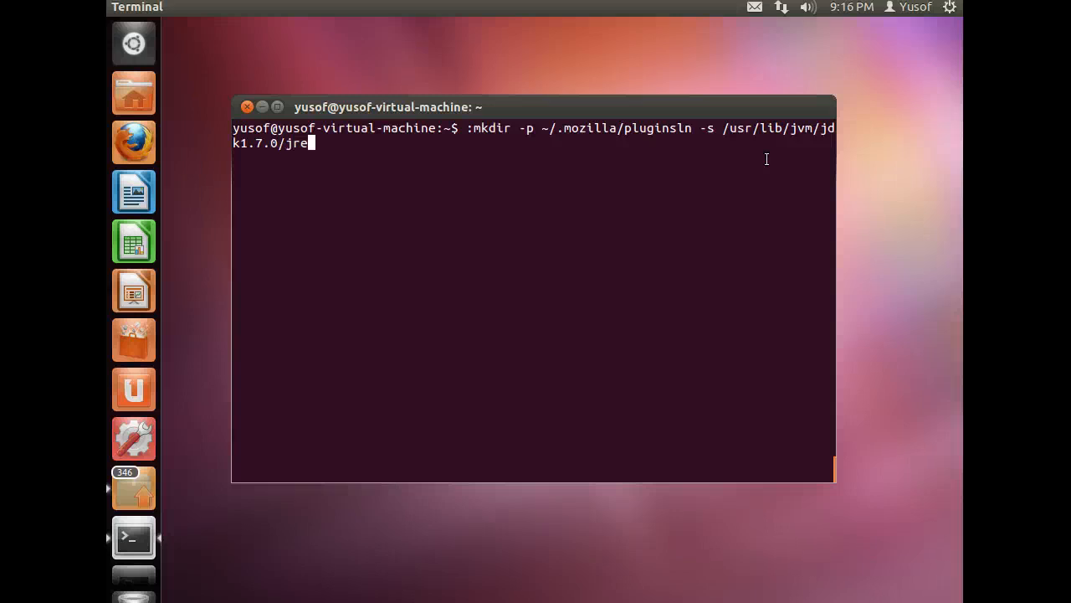
{"action": "type", "text": "/"}
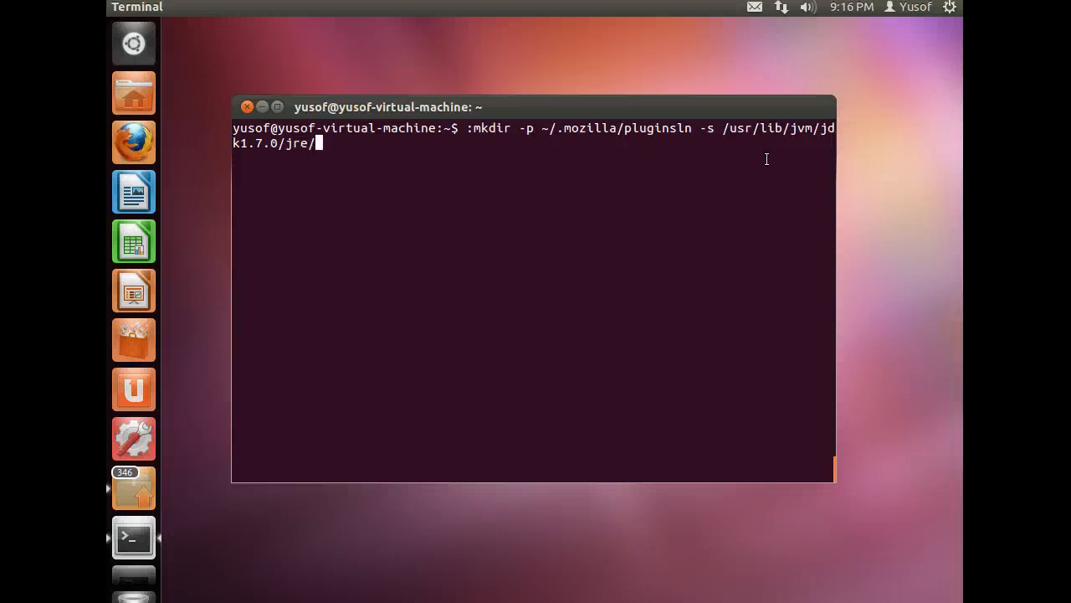
{"action": "type", "text": "lib"}
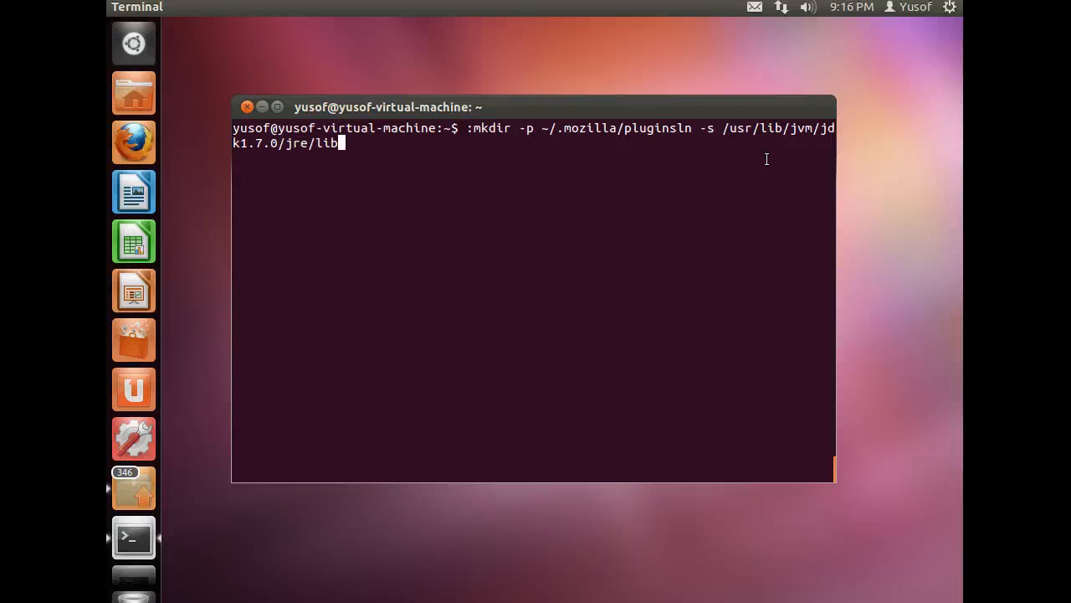
{"action": "type", "text": "/"}
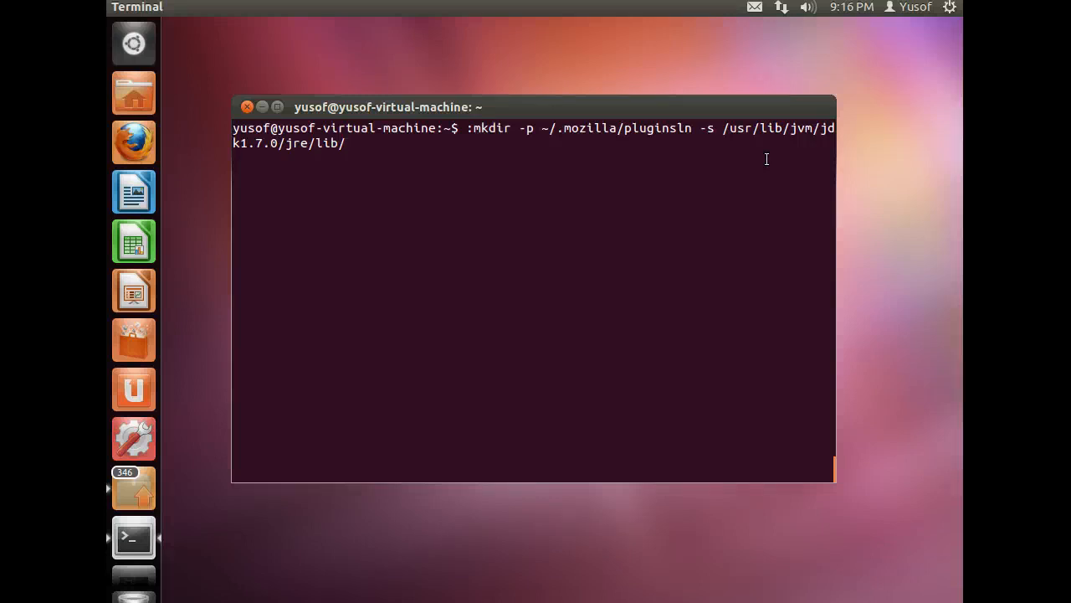
{"action": "type", "text": "i3"}
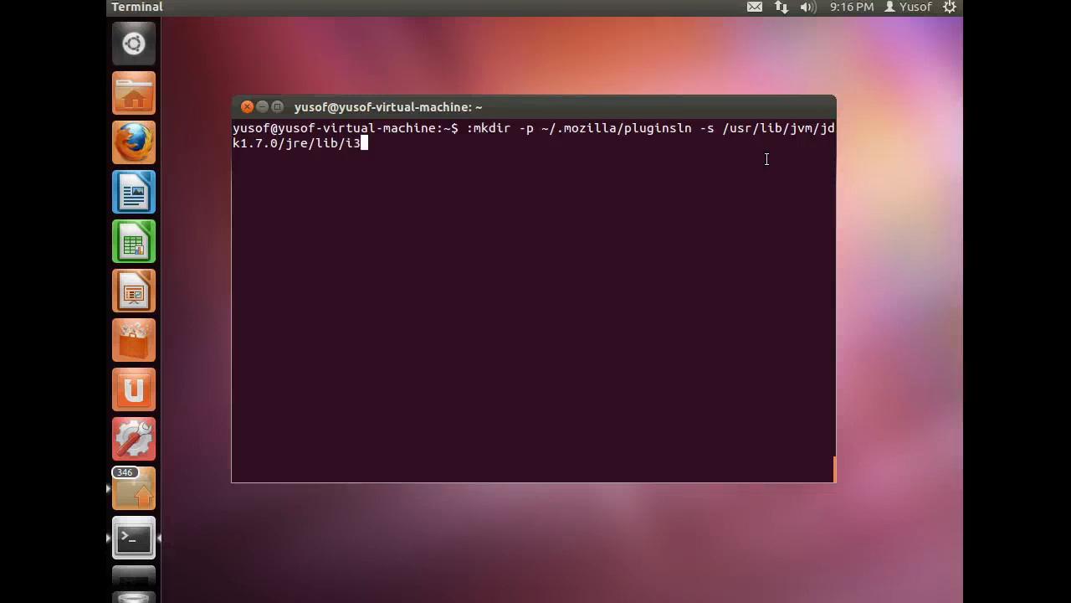
{"action": "type", "text": "86"}
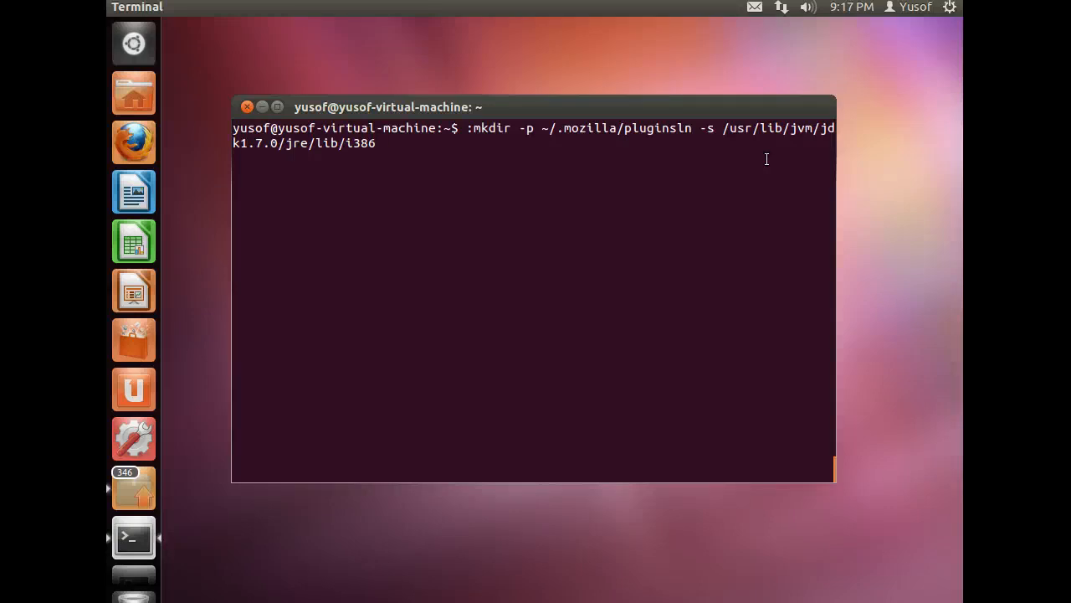
- Finish with the libnpjp2.so library and the ~/.mozilla/plugins/ destination
{"action": "type", "text": "l"}
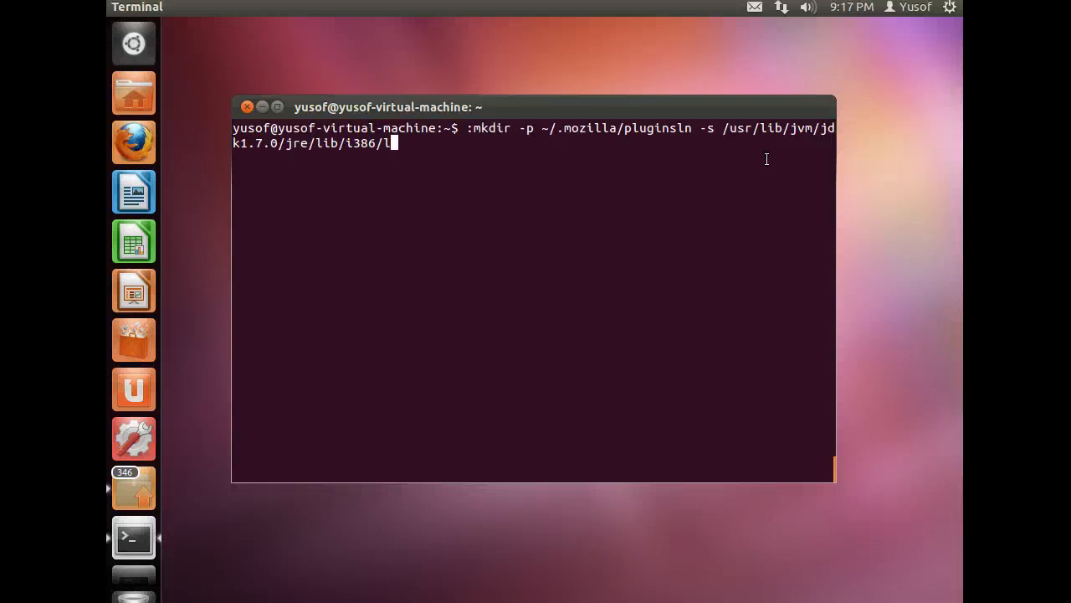
{"action": "type", "text": "bn"}
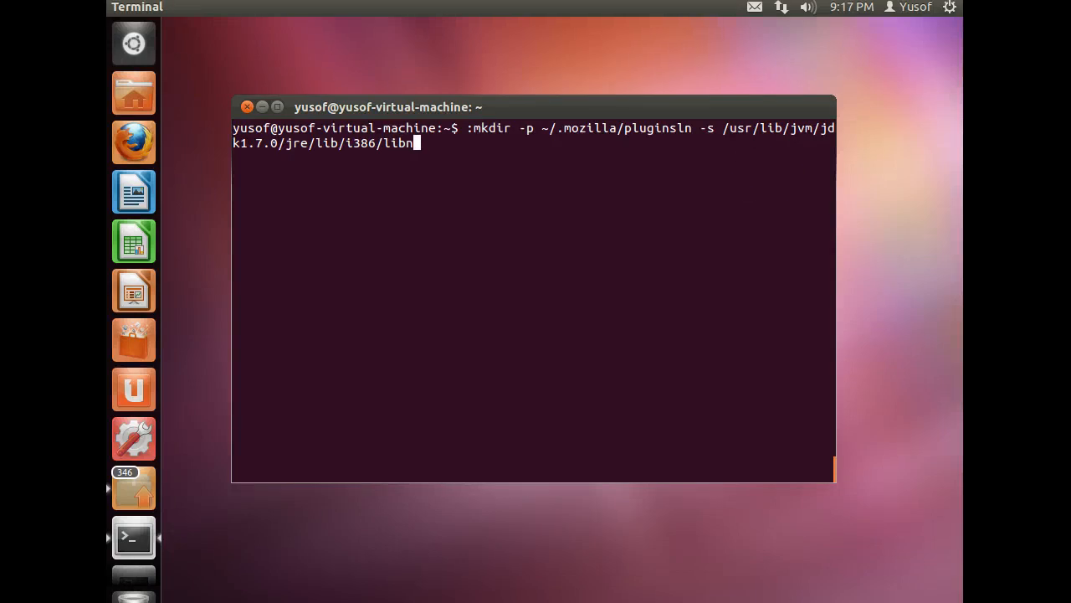
{"action": "type", "text": "pjp"}
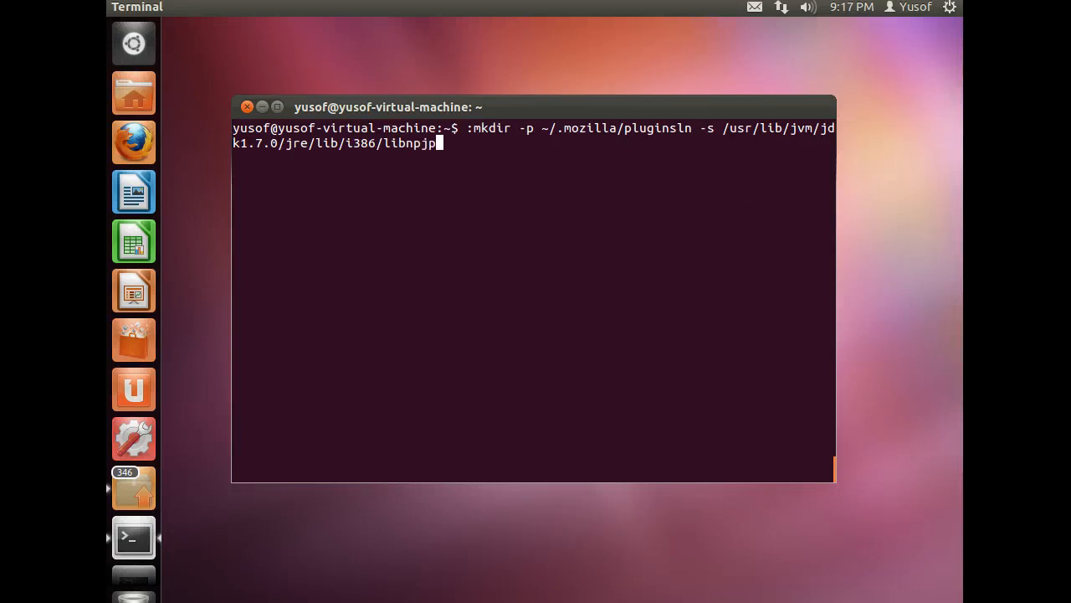
{"action": "type", "text": "2."}
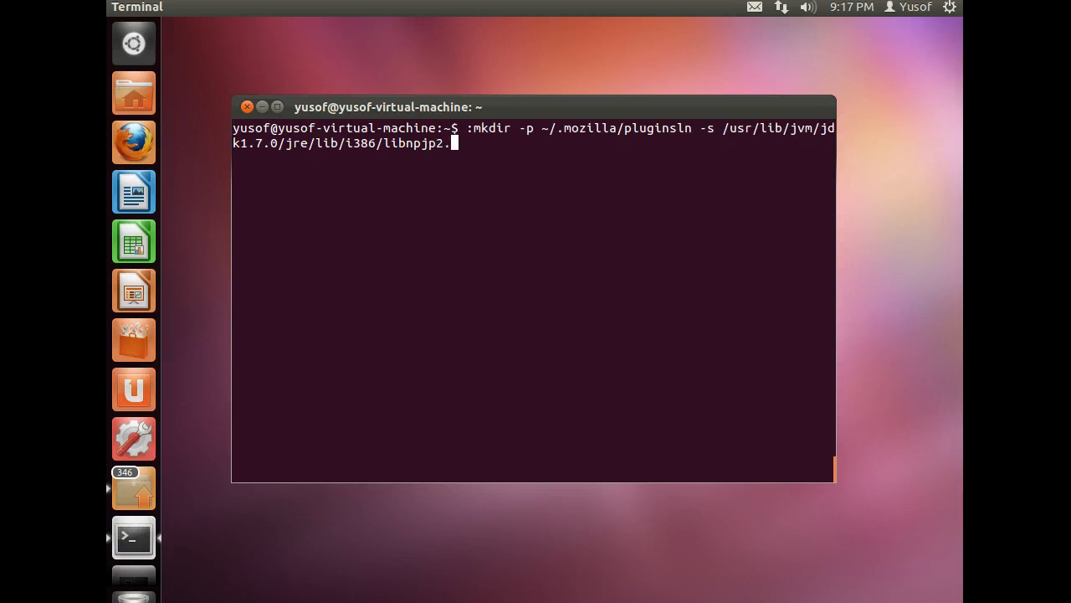
{"action": "type", "text": "so"}
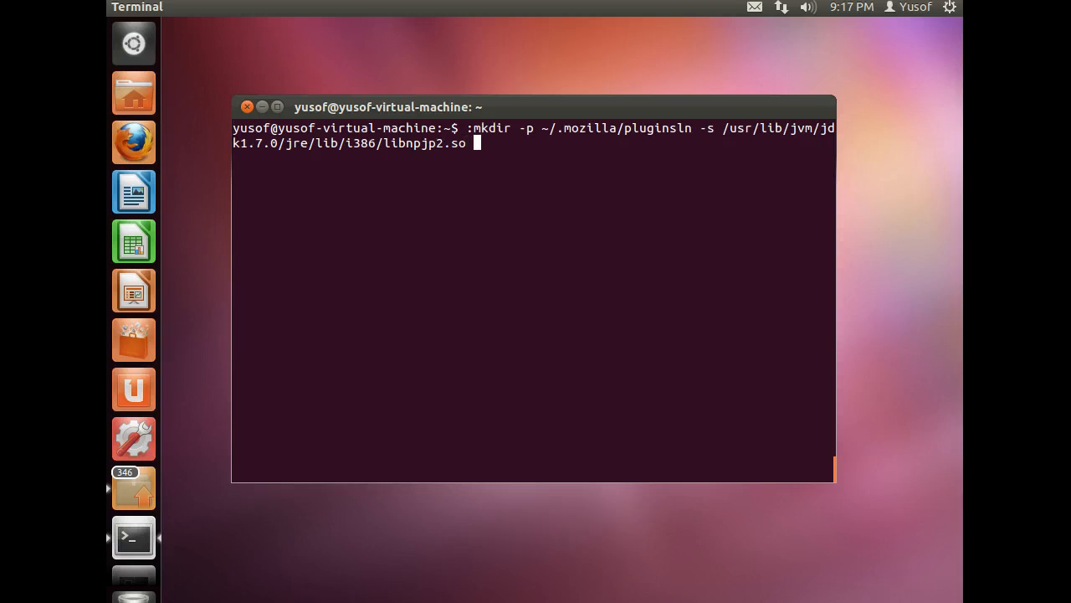
{"action": "type", "text": "~/"}
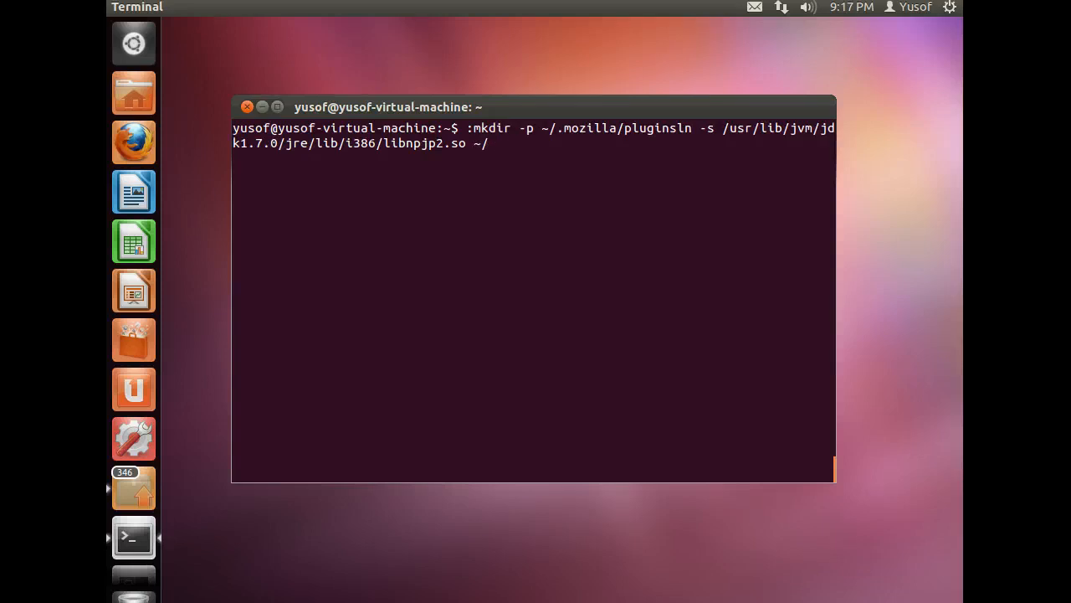
{"action": "type", "text": "mo"}
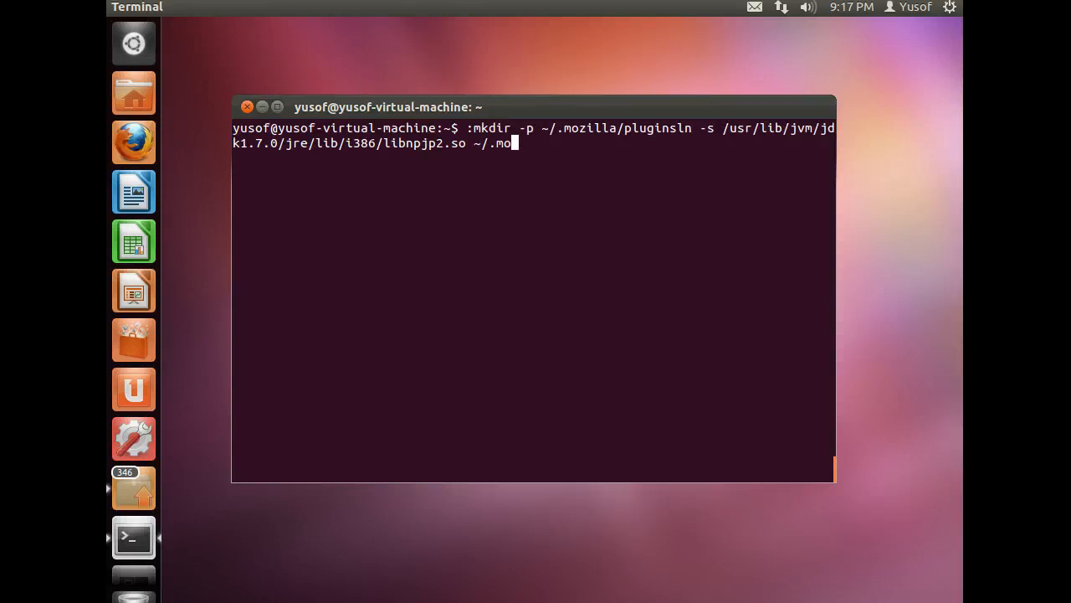
{"action": "type", "text": "zilla"}
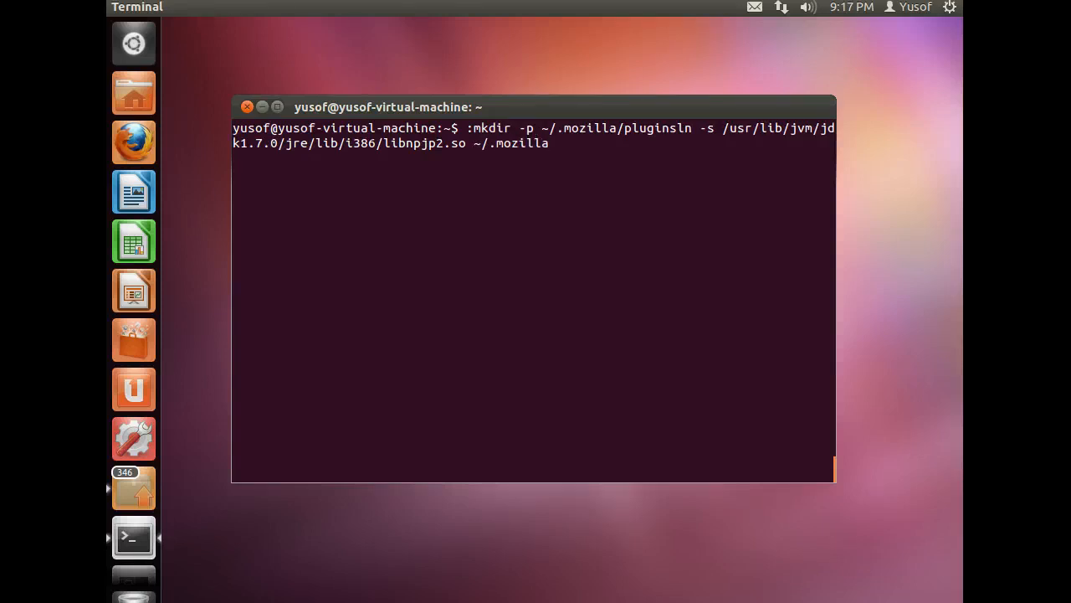
{"action": "type", "text": "/plu"}
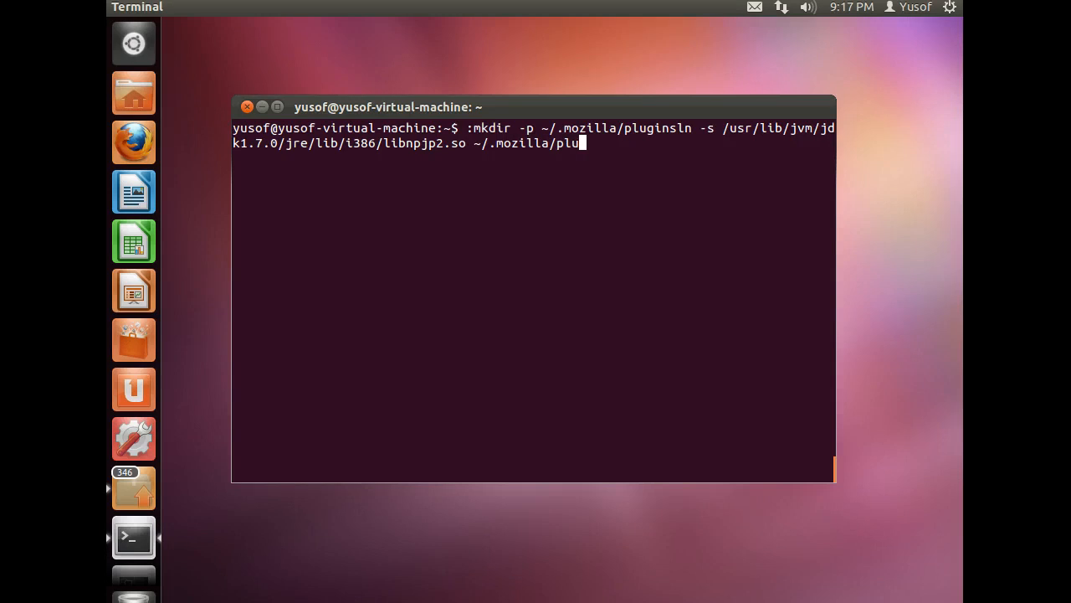
{"action": "type", "text": "ins"}
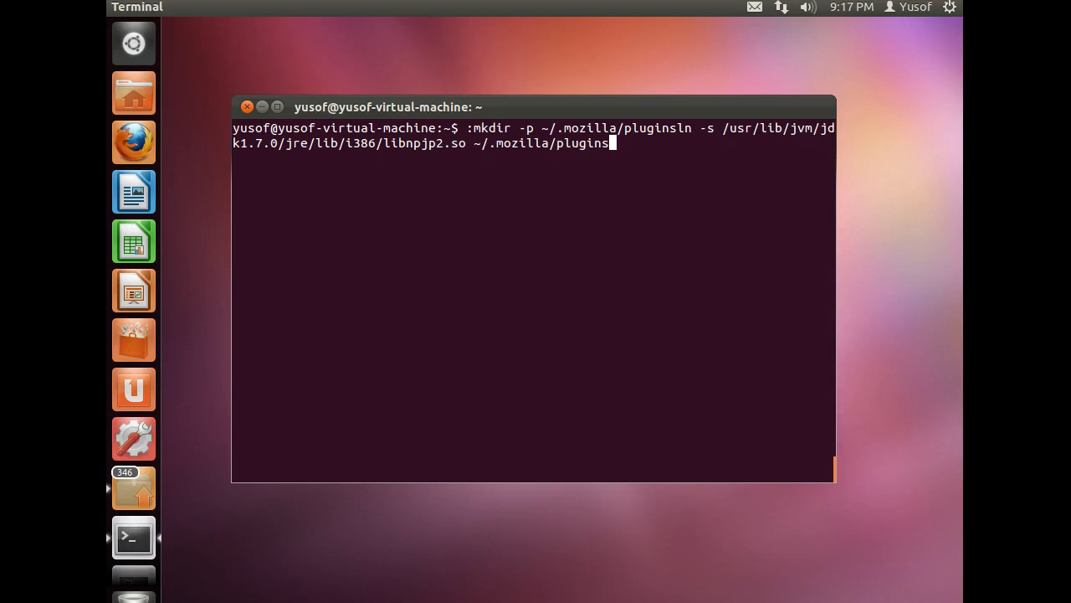
{"action": "type", "text": "/"}
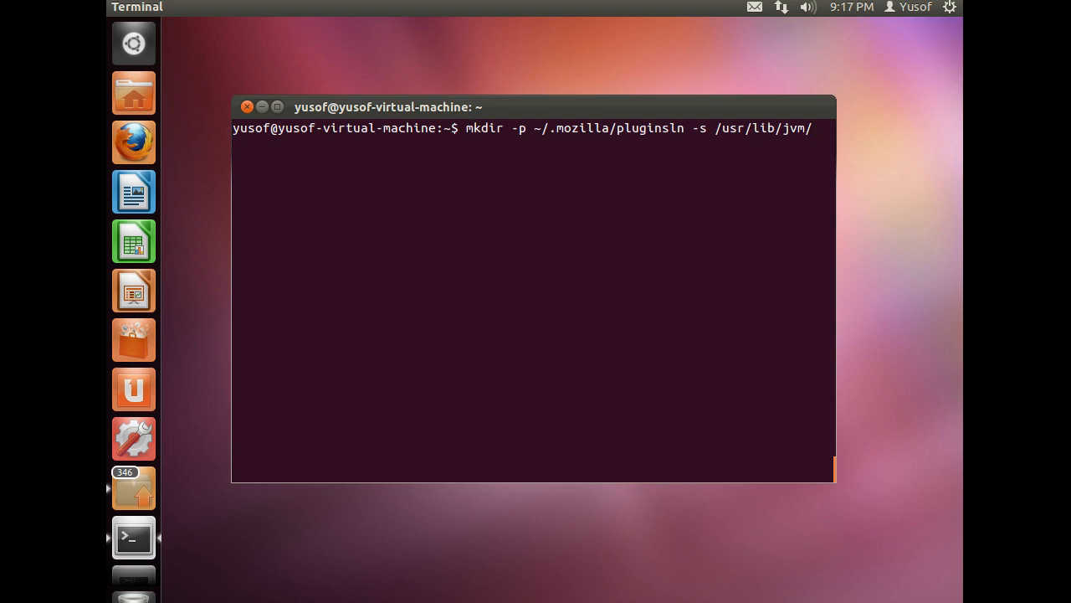
- Run the plugin command, clear the terminal after mkdir's invalid option error, and re-enter it
{"action": "key", "text": "Return"}
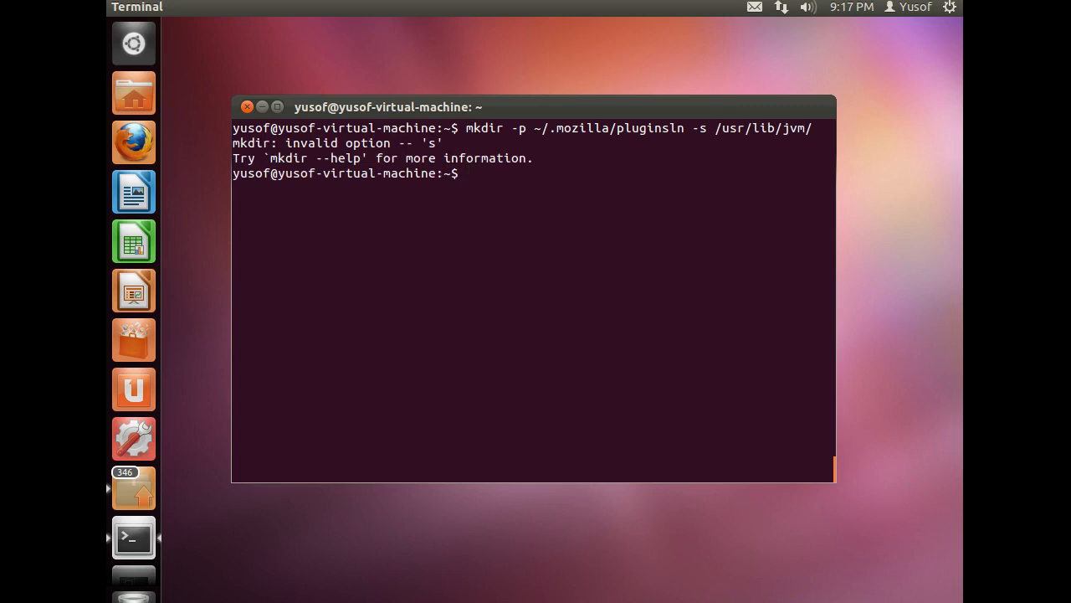
{"action": "type", "text": "clear"}
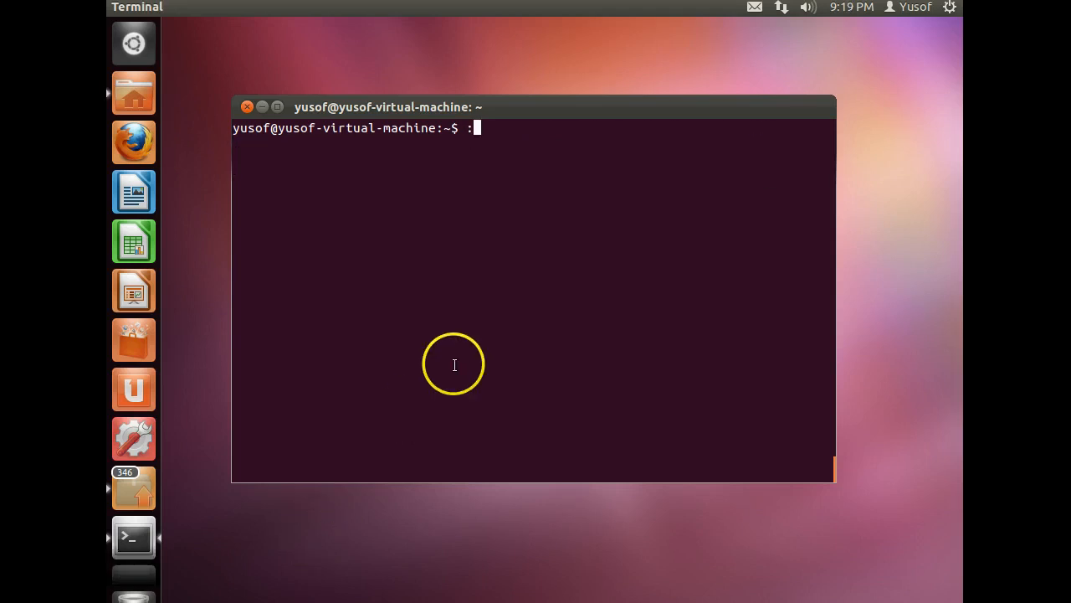
{"action": "mouse_move", "coordinate": [516, 287]}
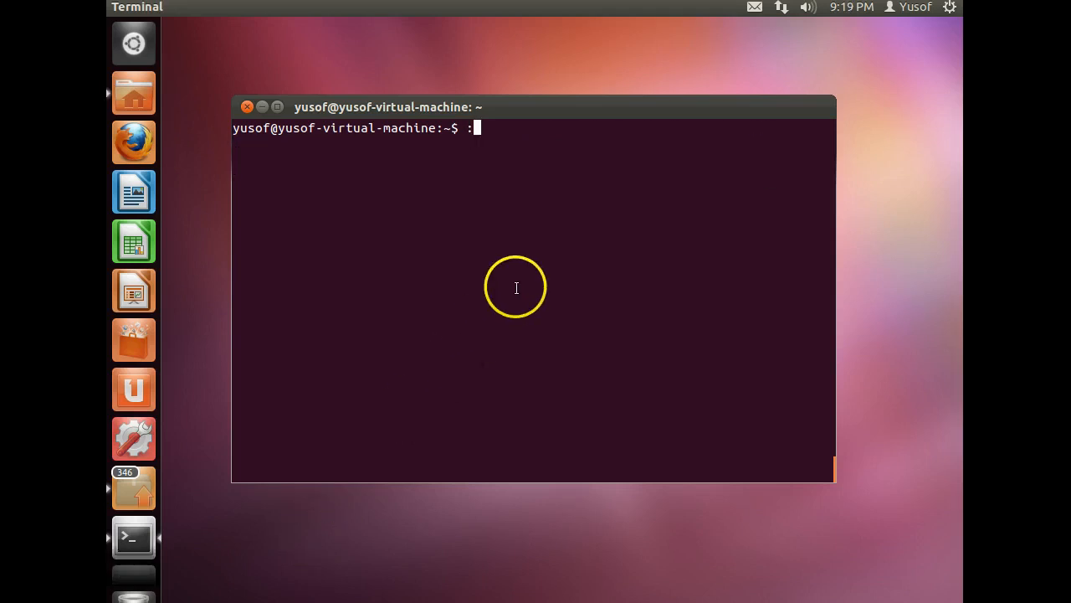
{"action": "type", "text": "mkdir -p ~/.mozilla/pluginsln -s /usr/lib/jvm/jdk1.7.0/jre/lib/i386/libnpjp2.so ~/.mozilla/plugins/"}
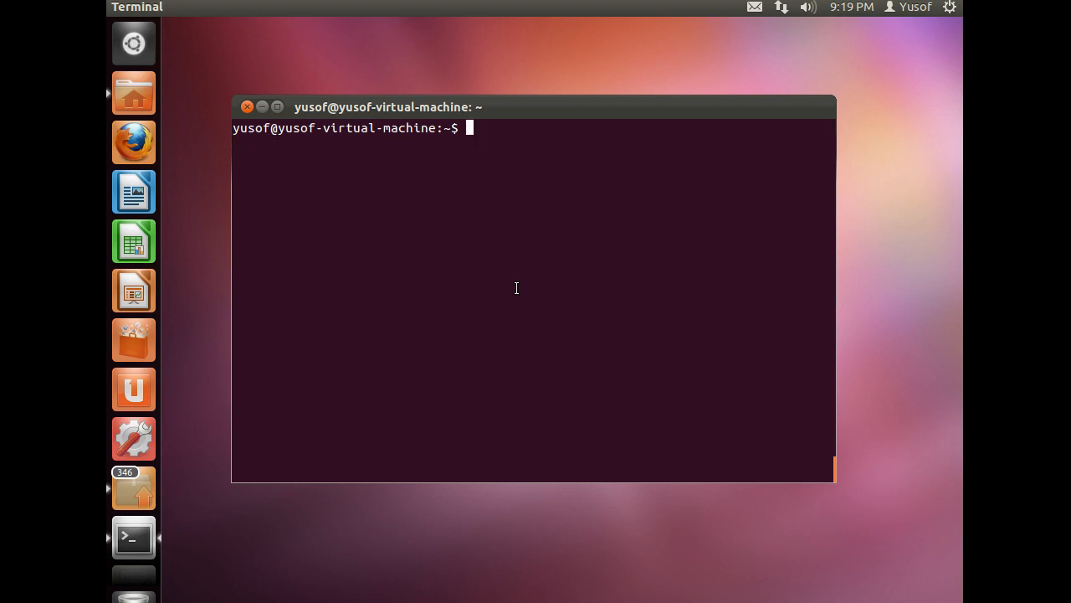
{"action": "mouse_move", "coordinate": [258, 229]}
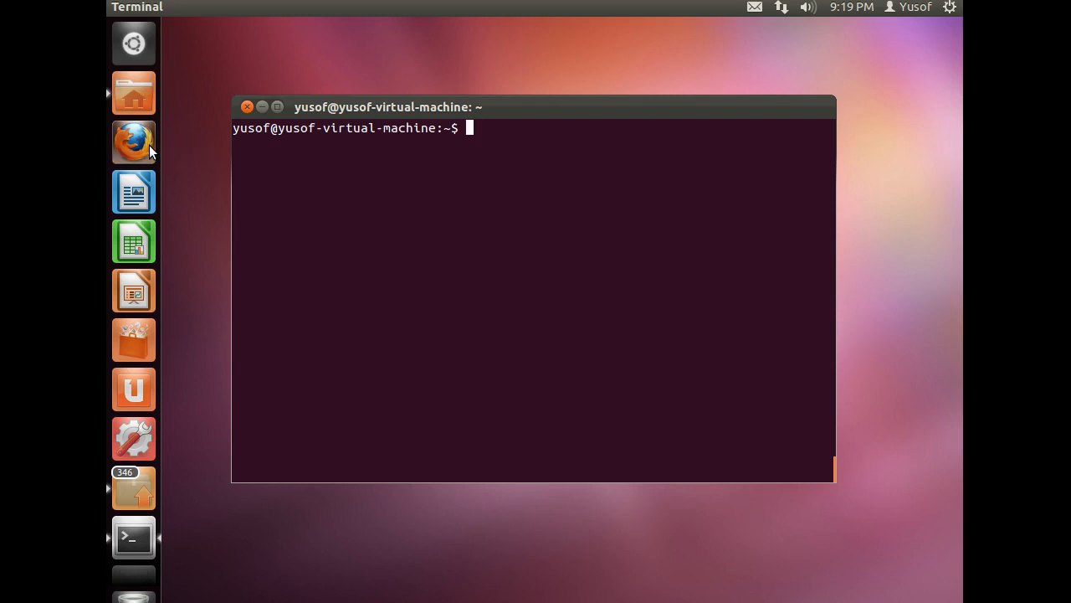
- Open Firefox, search 'java', and reach java.com's Do I have Java page
{"action": "left_click", "coordinate": [133, 142]}
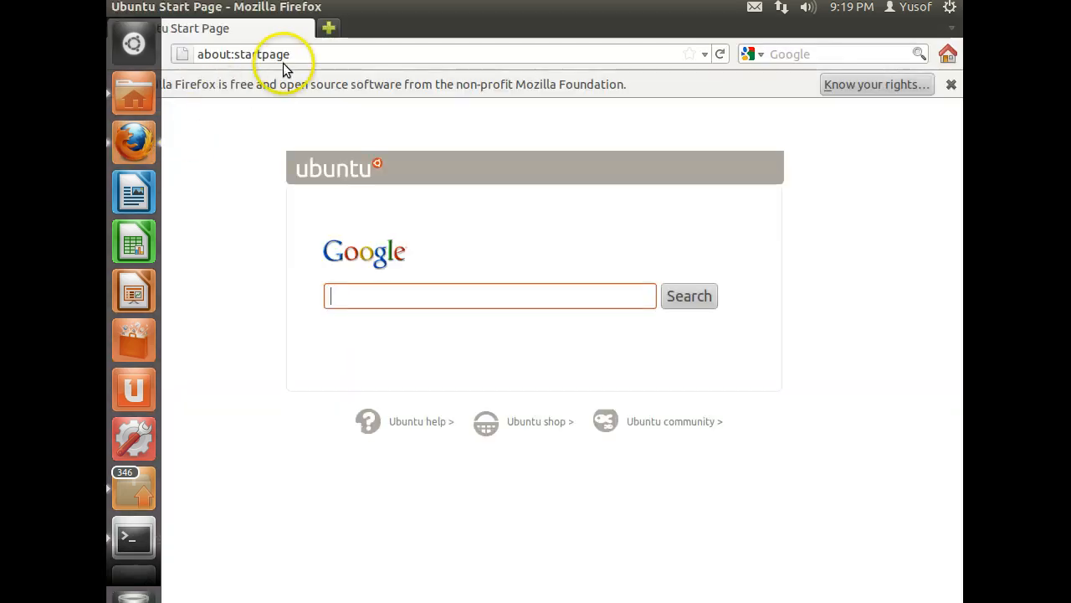
{"action": "type", "text": "jav"}
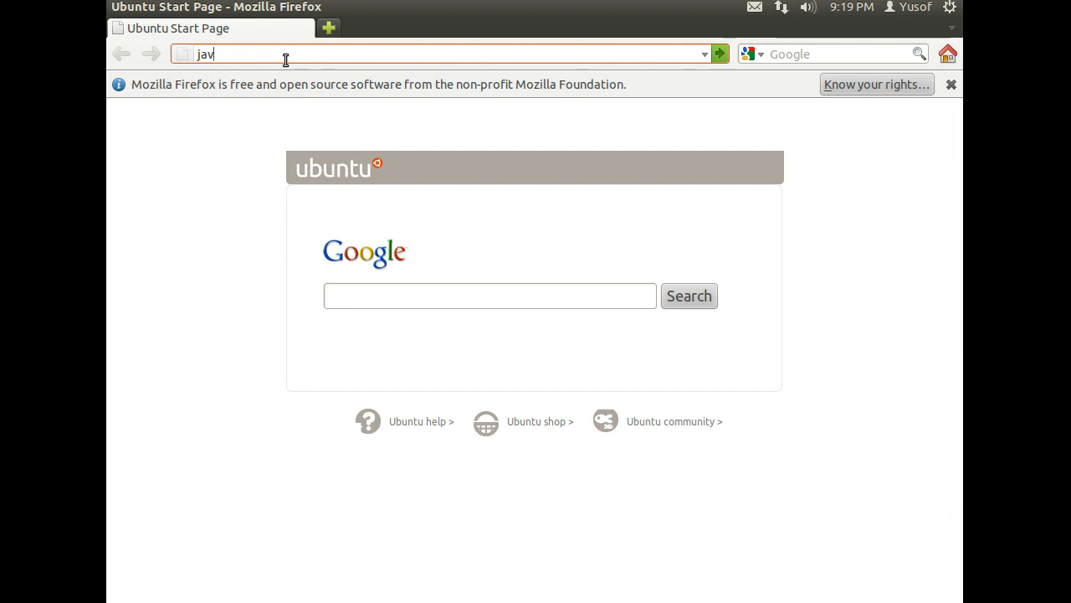
{"action": "type", "text": "a"}
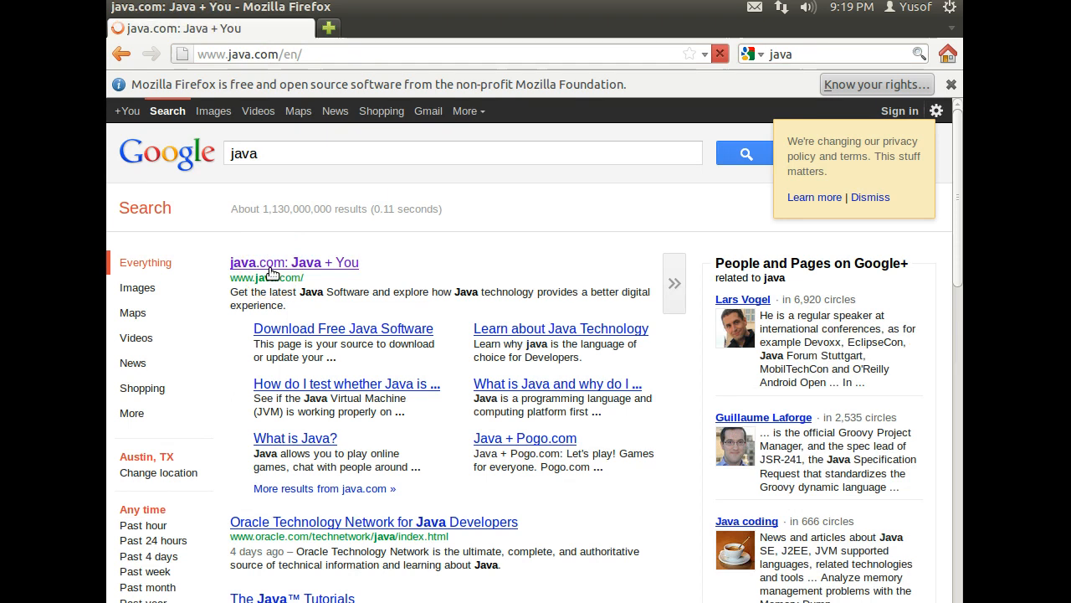
{"action": "left_click", "coordinate": [293, 262]}
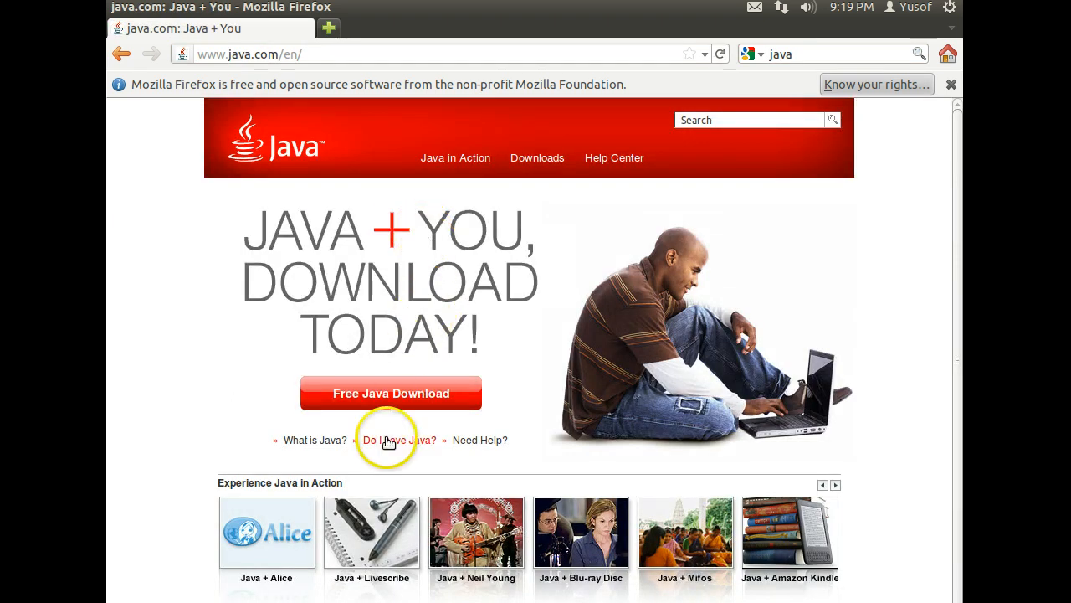
{"action": "left_click", "coordinate": [399, 439]}
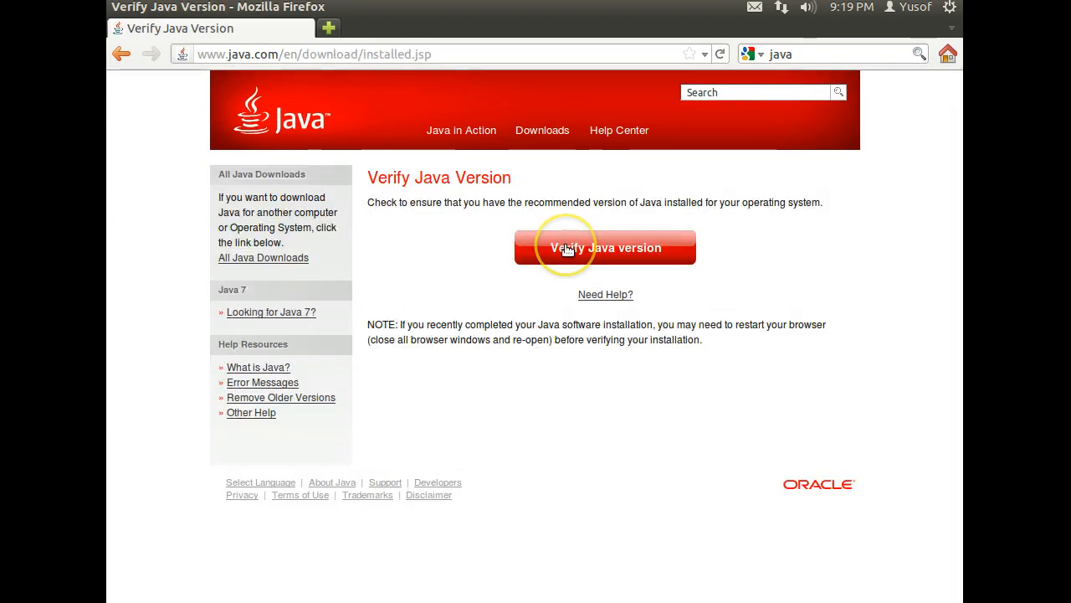
- Verify Java, install the IcedTea Web Browser Plugin with password authentication, and restart Firefox
{"action": "left_click", "coordinate": [605, 247]}
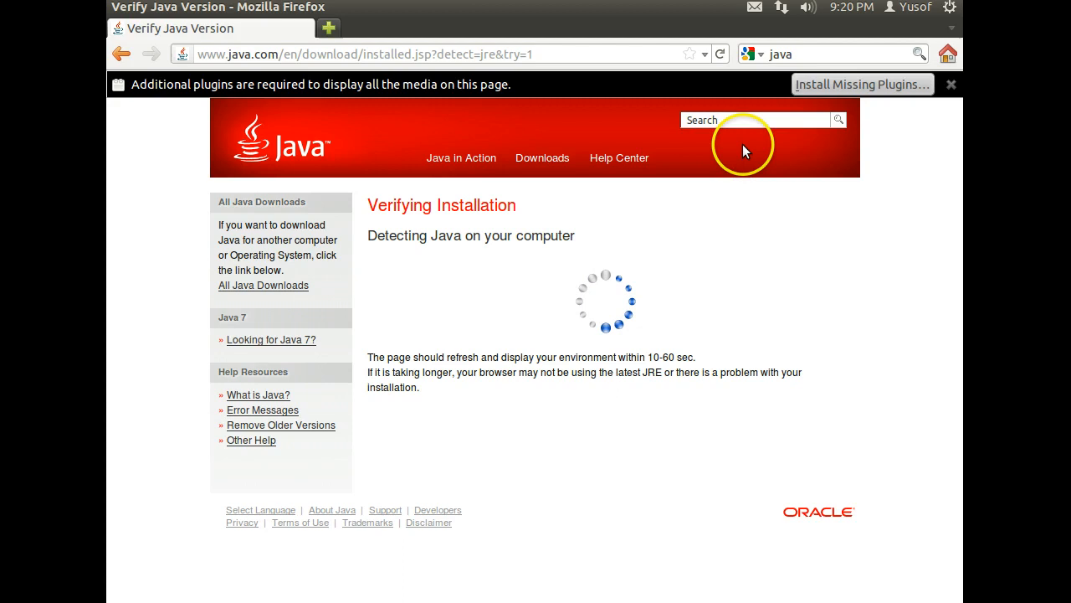
{"action": "left_click", "coordinate": [862, 84]}
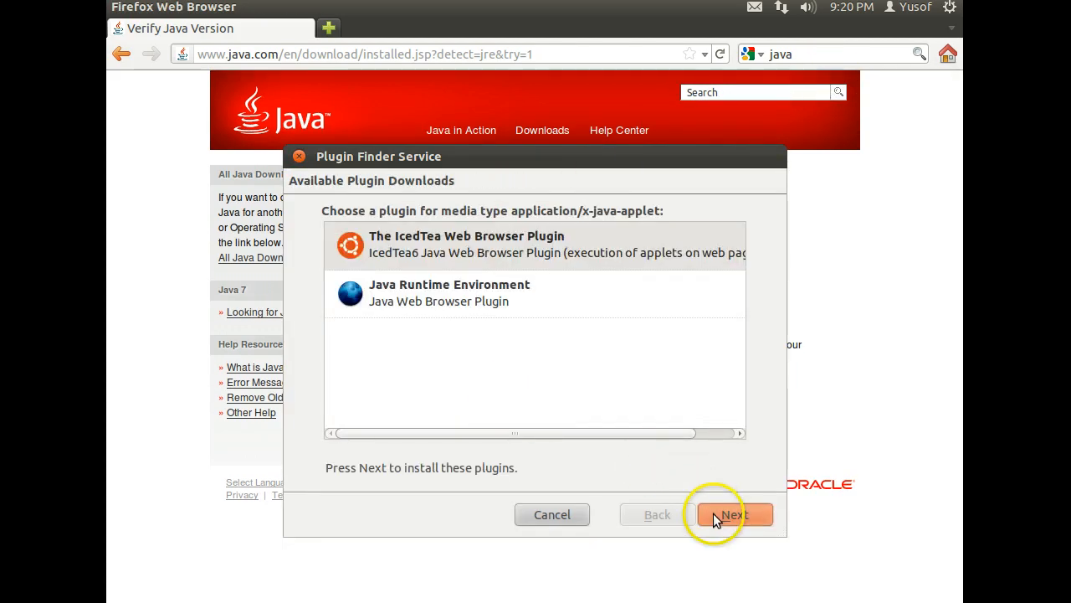
{"action": "left_click", "coordinate": [733, 514]}
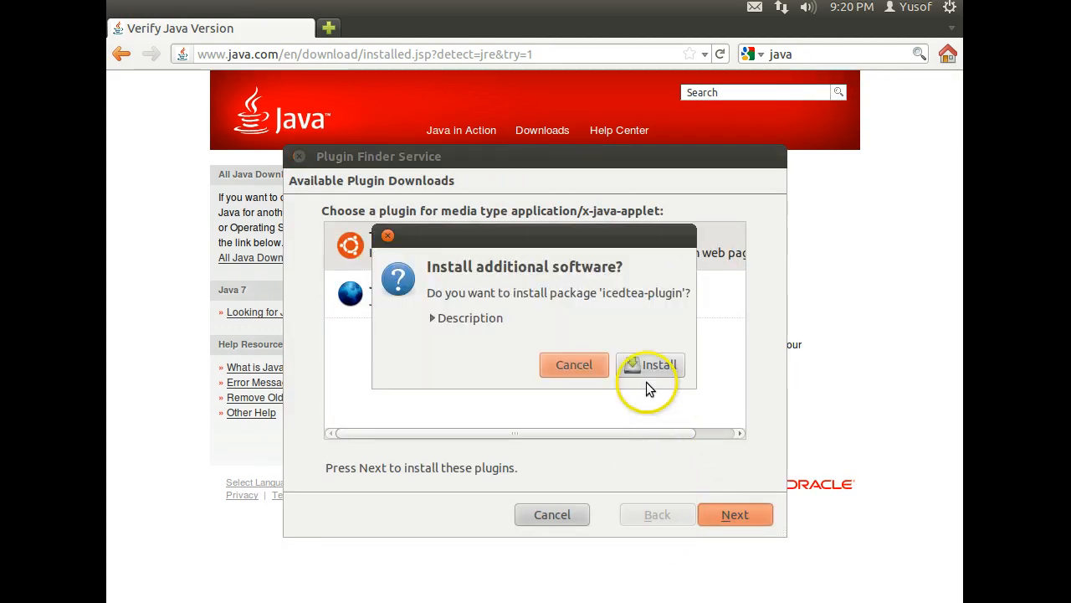
{"action": "left_click", "coordinate": [660, 364]}
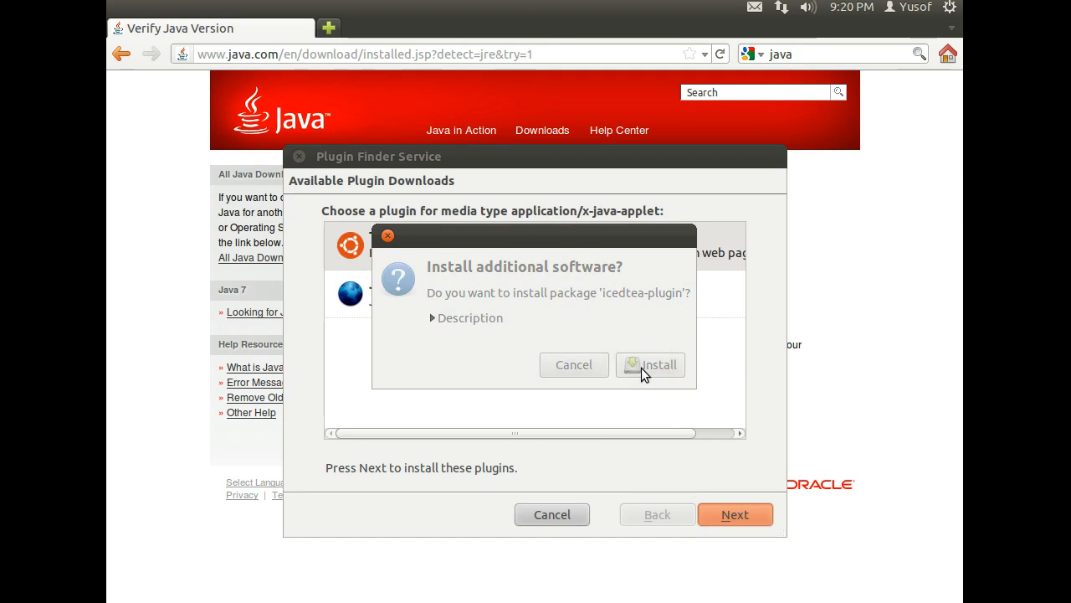
{"action": "left_click", "coordinate": [660, 364]}
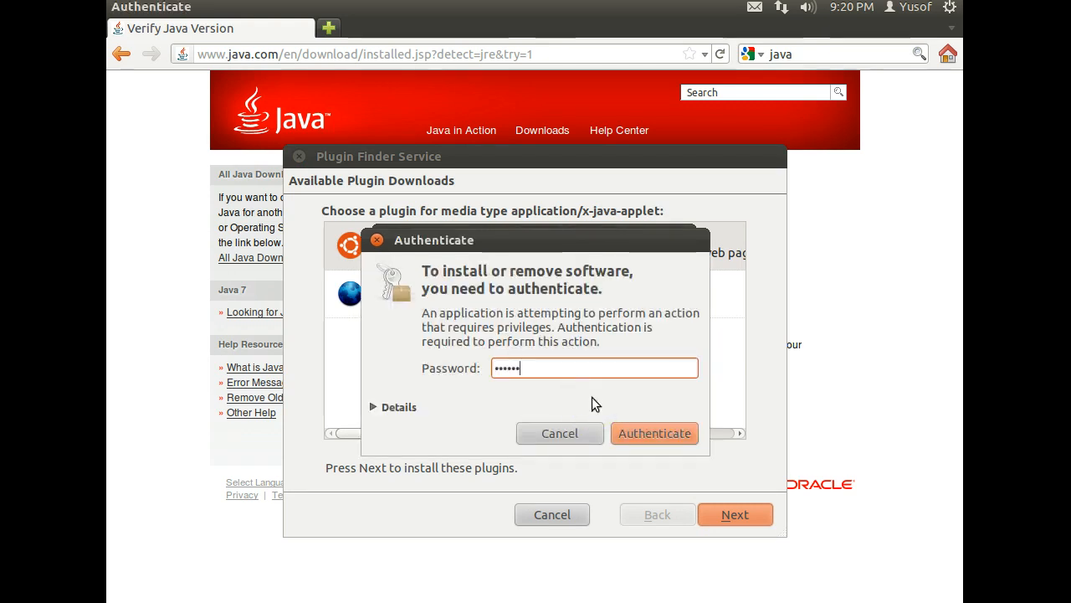
{"action": "left_click", "coordinate": [654, 432]}
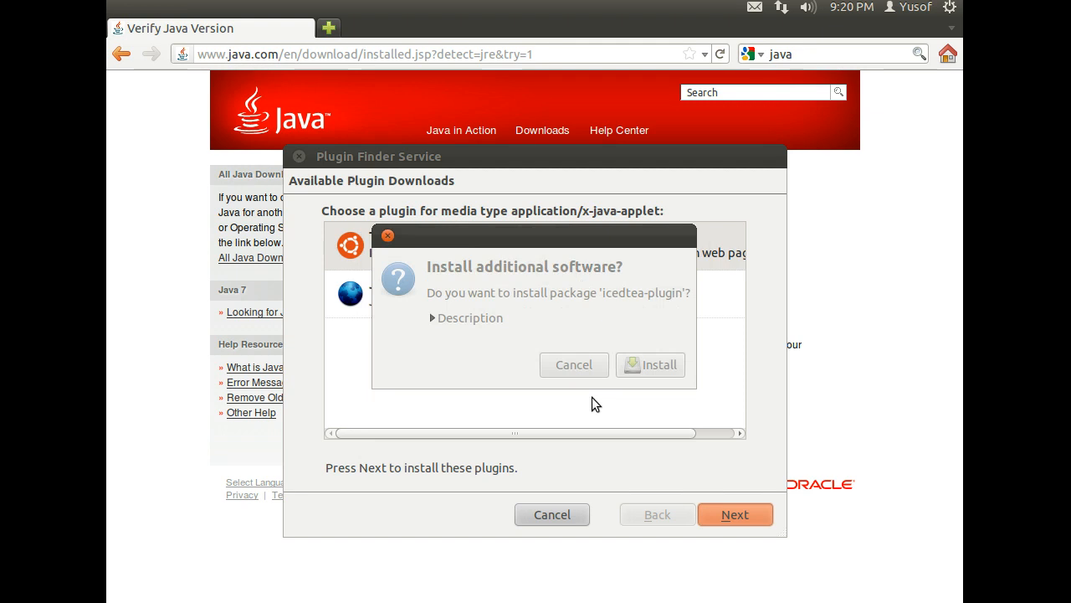
{"action": "left_click", "coordinate": [659, 364]}
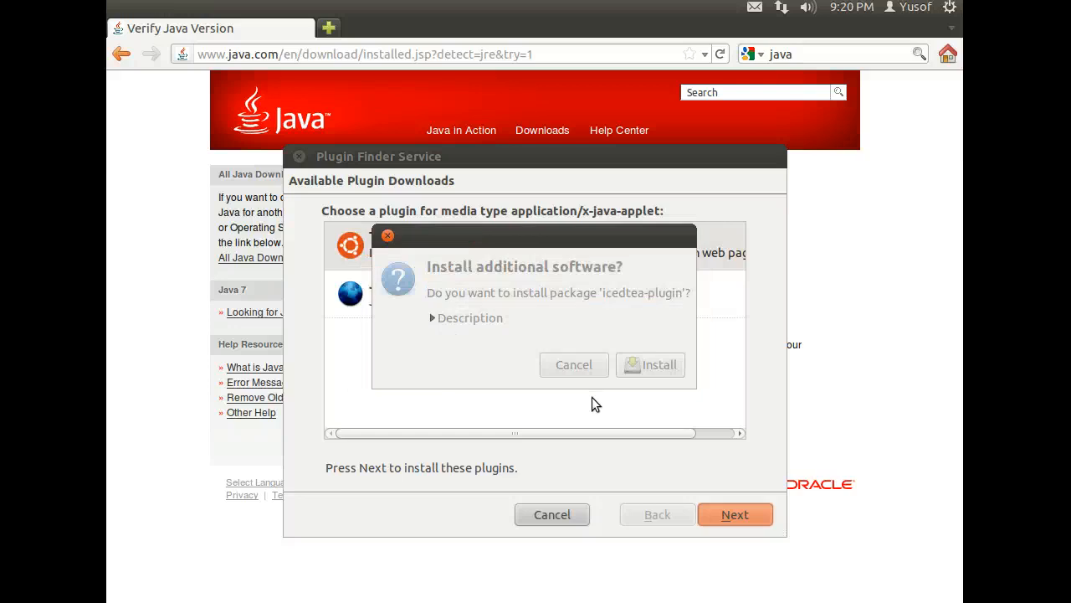
{"action": "left_click", "coordinate": [650, 364]}
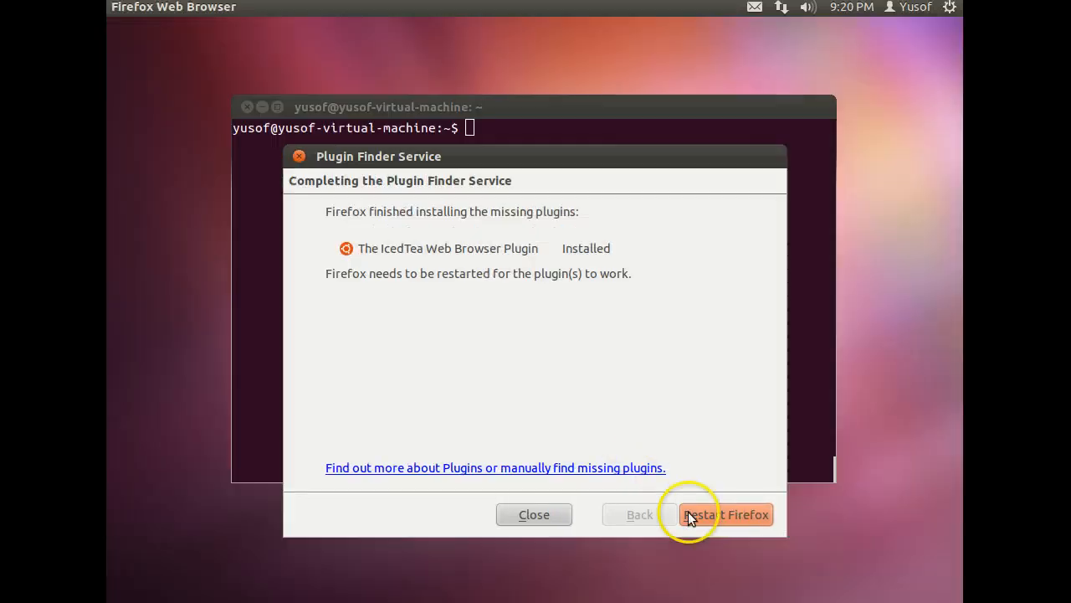
{"action": "left_click", "coordinate": [724, 514]}
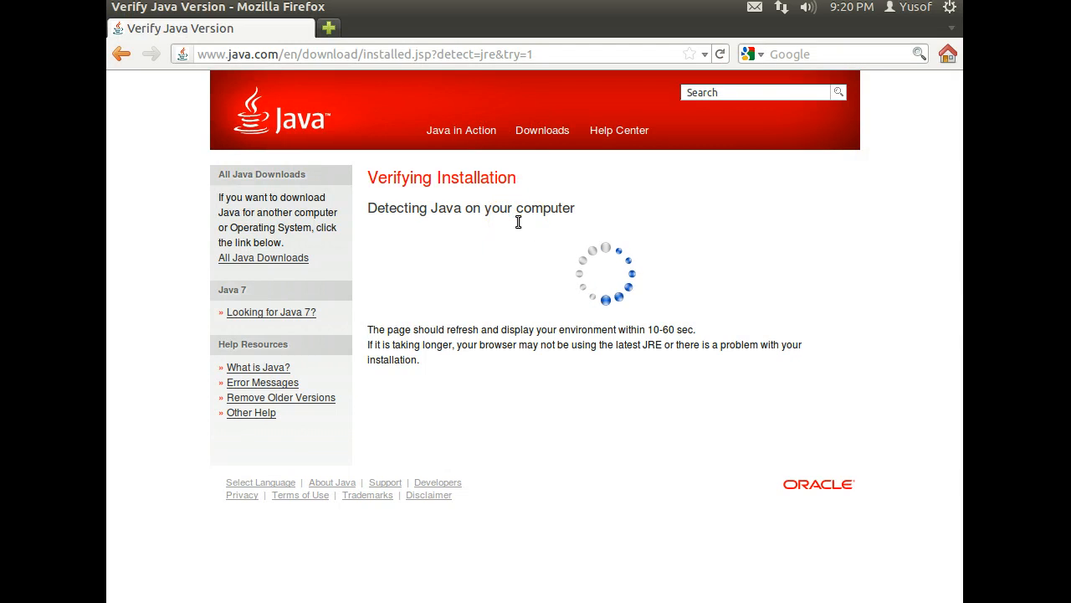